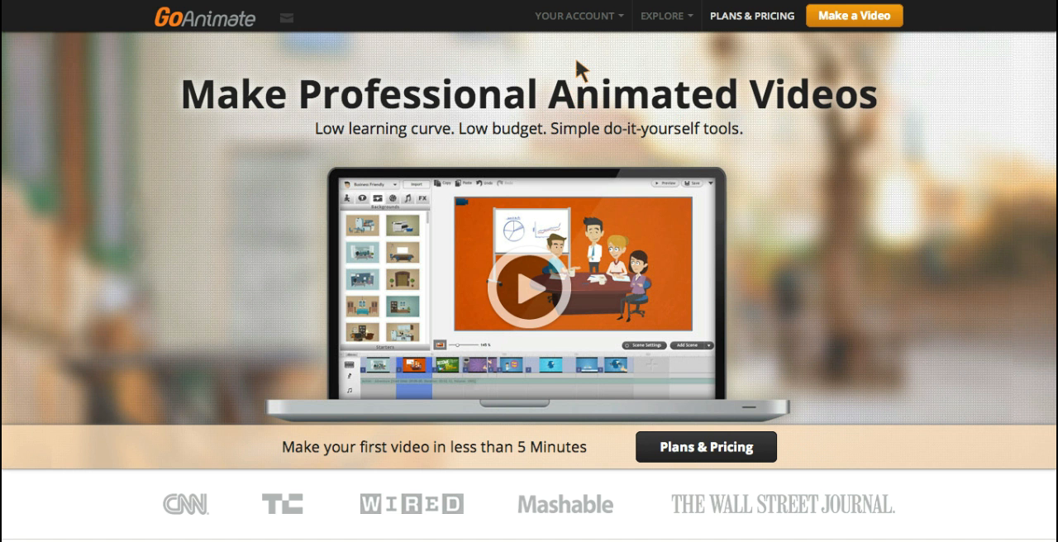
{"action": "mouse_move", "coordinate": [579, 15]}
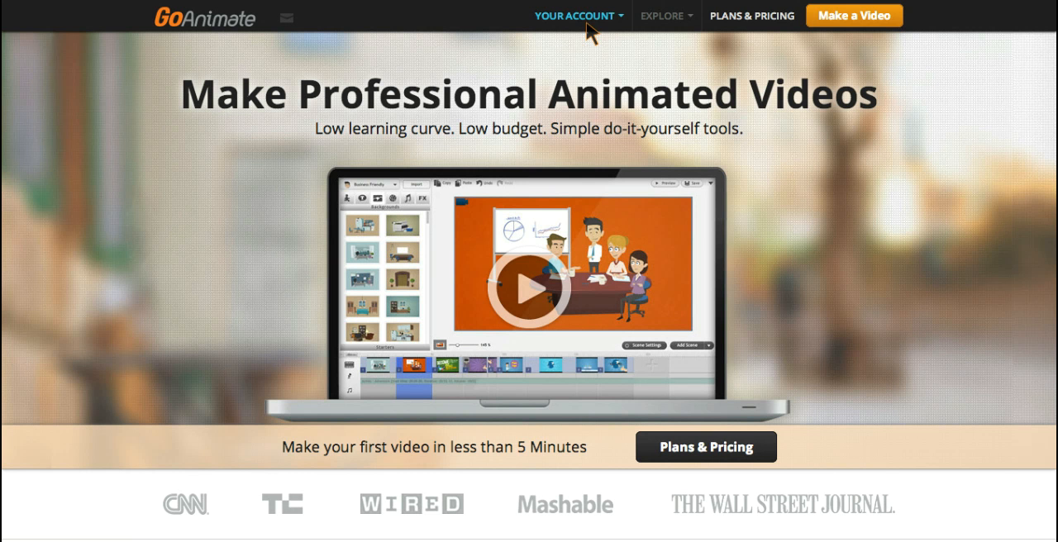
{"action": "mouse_move", "coordinate": [837, 23]}
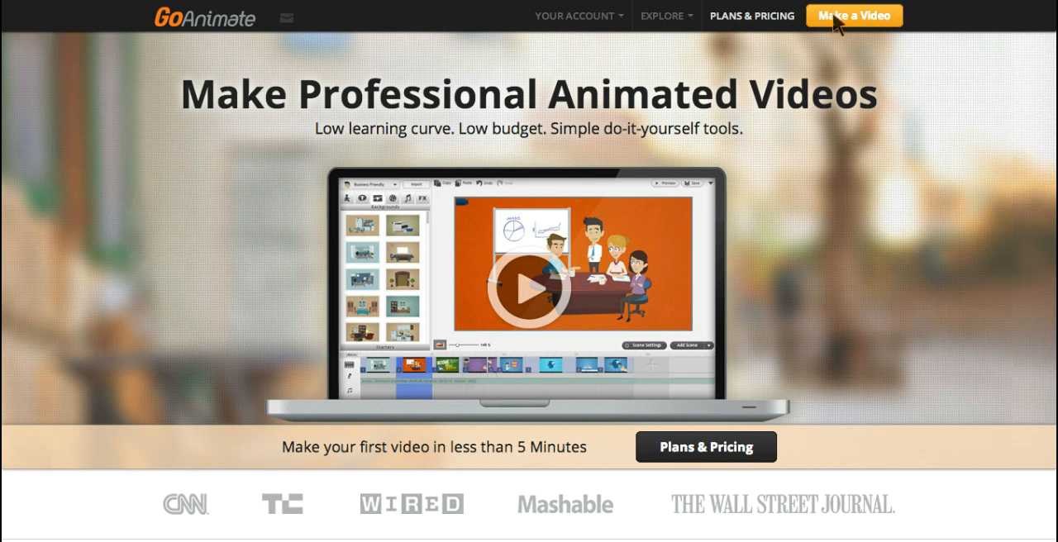
Start a new video and browse down the theme gallery to Comedy World and Cartoon Classics
{"action": "left_click", "coordinate": [853, 15]}
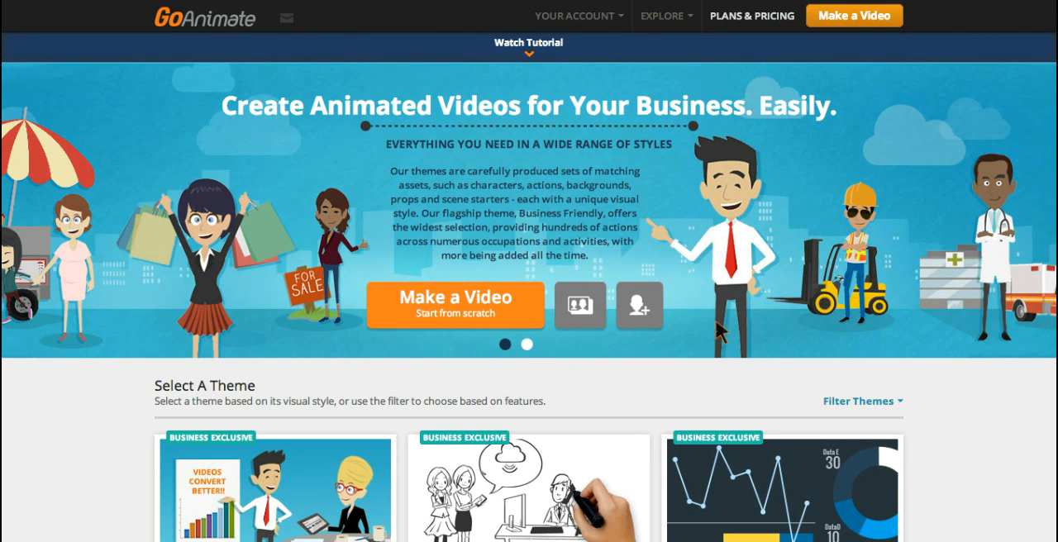
{"action": "scroll", "scroll_direction": "down", "scroll_amount": 3}
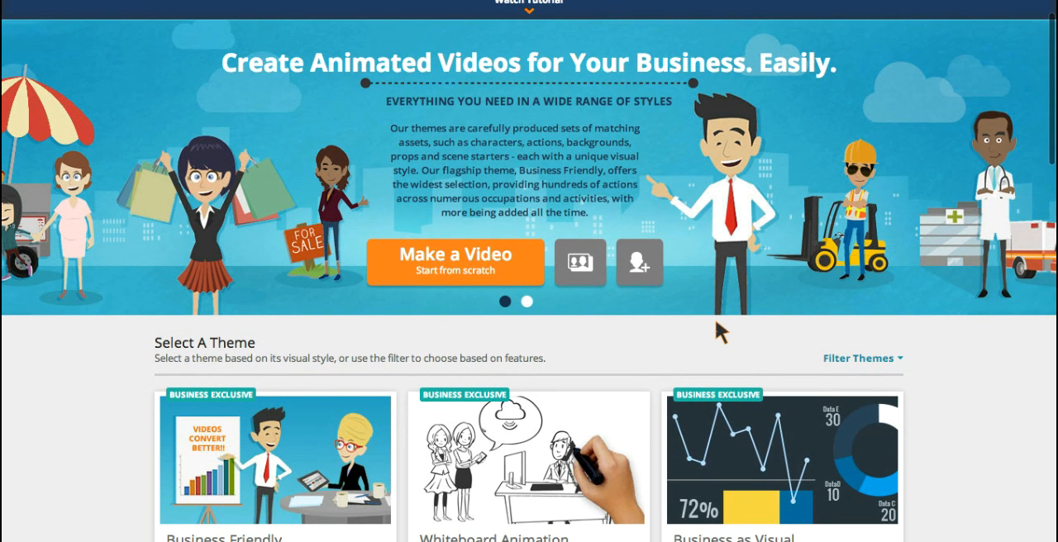
{"action": "scroll", "scroll_direction": "down", "scroll_amount": 3}
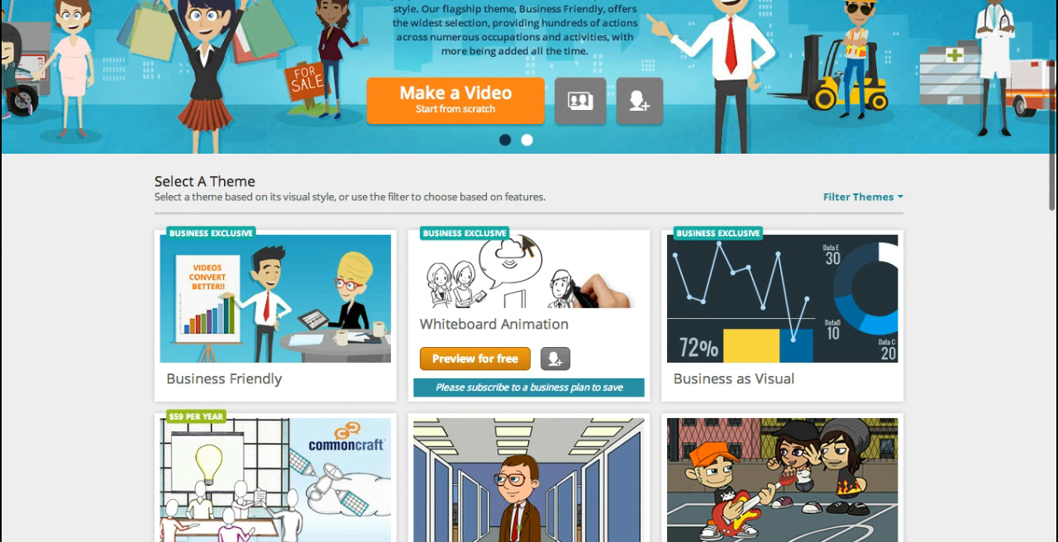
{"action": "scroll", "scroll_direction": "down", "scroll_amount": 3}
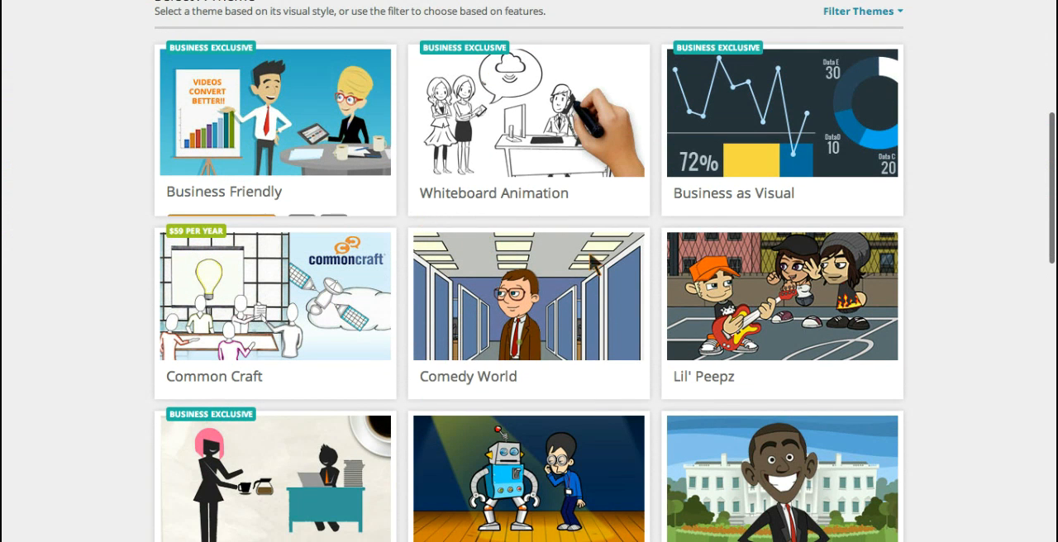
{"action": "scroll", "scroll_direction": "down", "scroll_amount": 3}
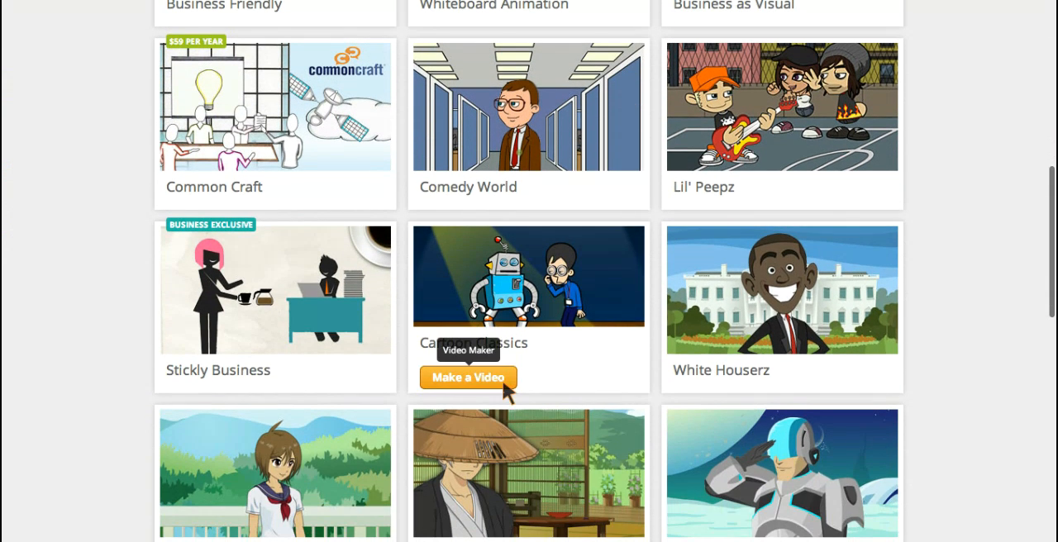
{"action": "mouse_move", "coordinate": [573, 370]}
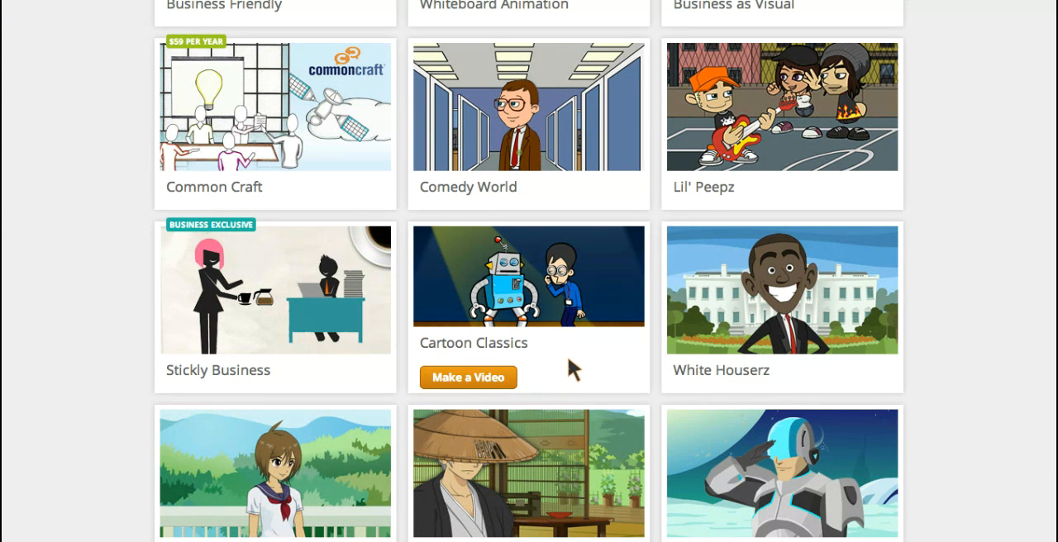
{"action": "mouse_move", "coordinate": [532, 240]}
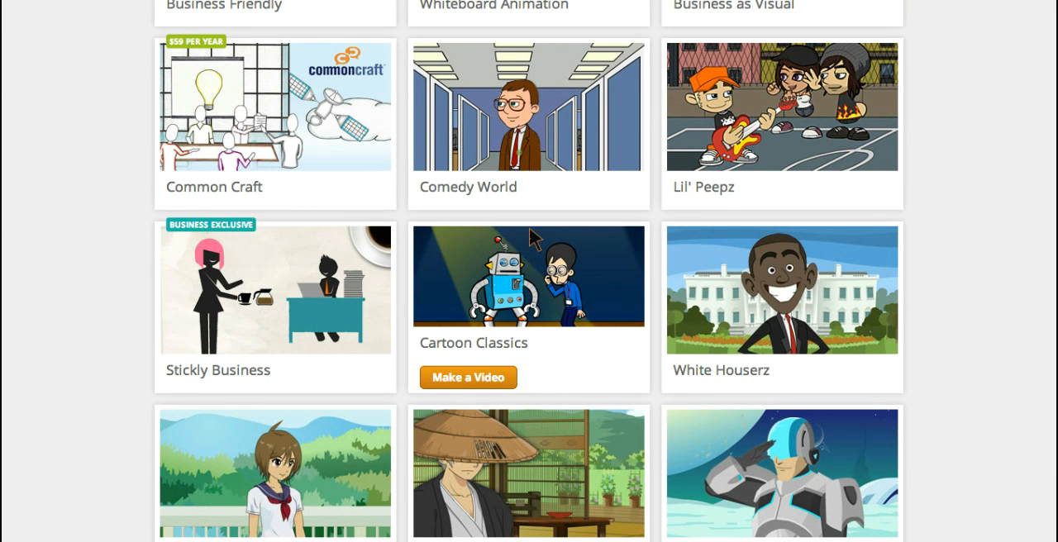
{"action": "mouse_move", "coordinate": [553, 175]}
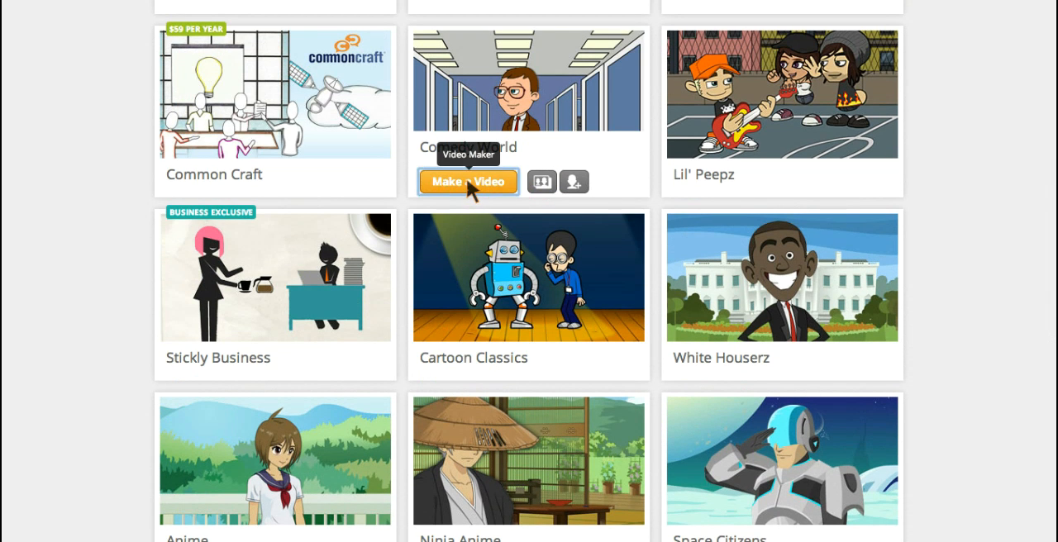
Create a Comedy World video and skip the getting-started tutorial
{"action": "left_click", "coordinate": [468, 182]}
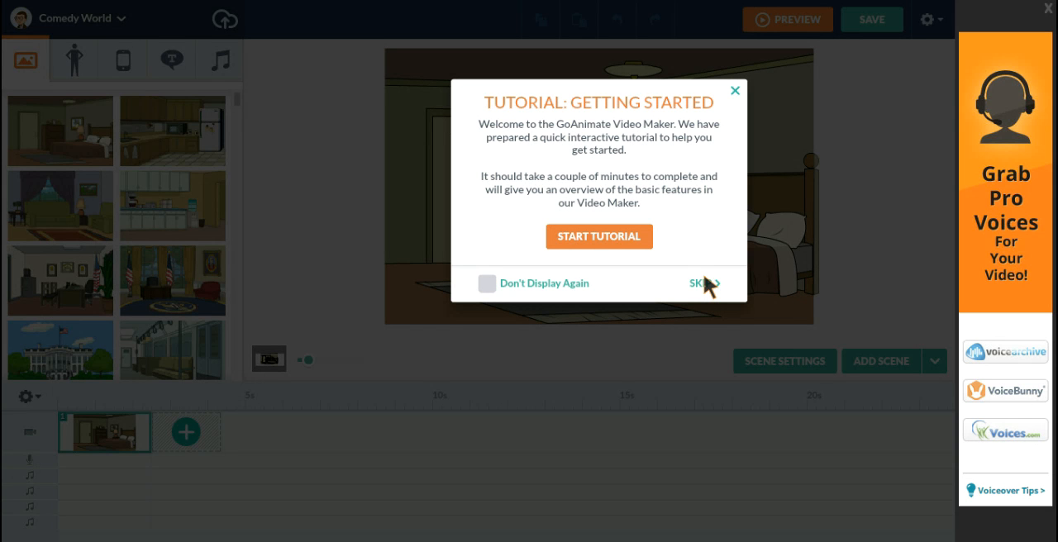
{"action": "left_click", "coordinate": [701, 284]}
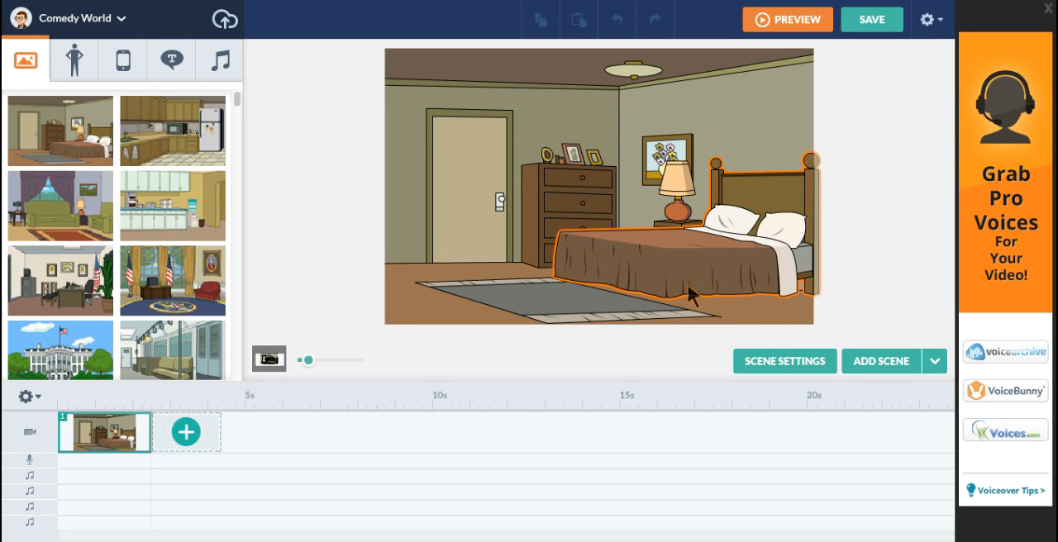
{"action": "left_click", "coordinate": [325, 231]}
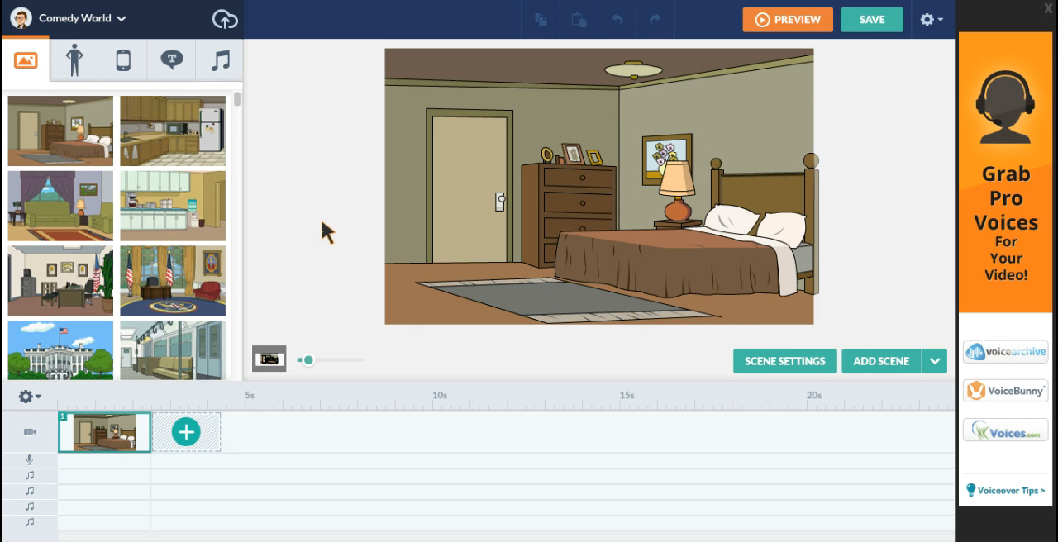
{"action": "mouse_move", "coordinate": [357, 232]}
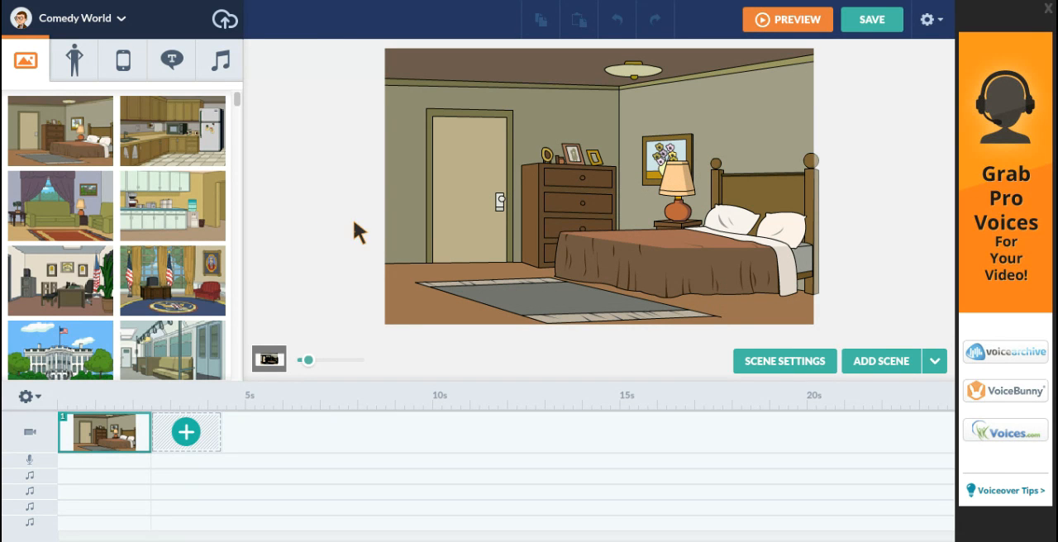
{"action": "mouse_move", "coordinate": [73, 59]}
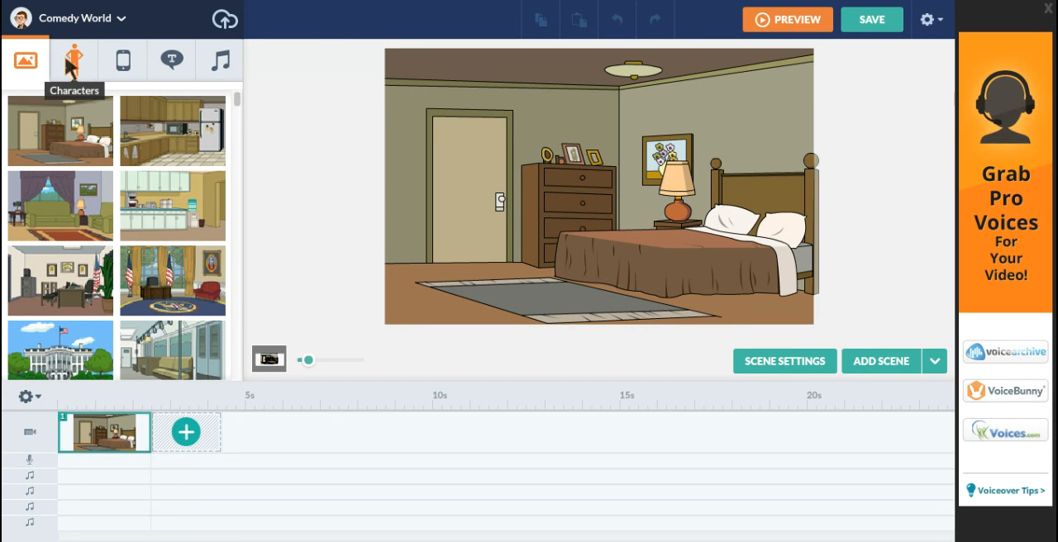
{"action": "mouse_move", "coordinate": [218, 60]}
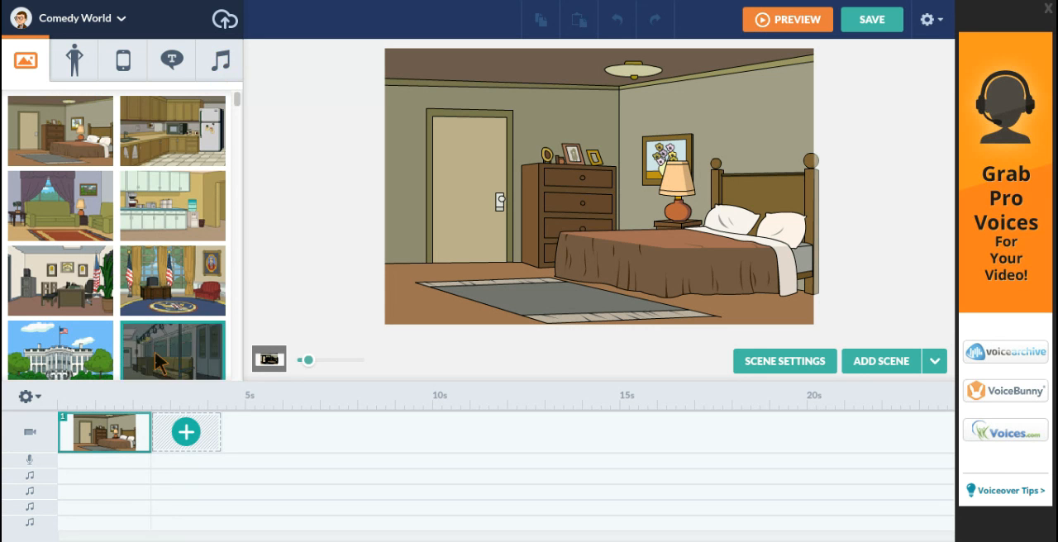
{"action": "mouse_move", "coordinate": [334, 460]}
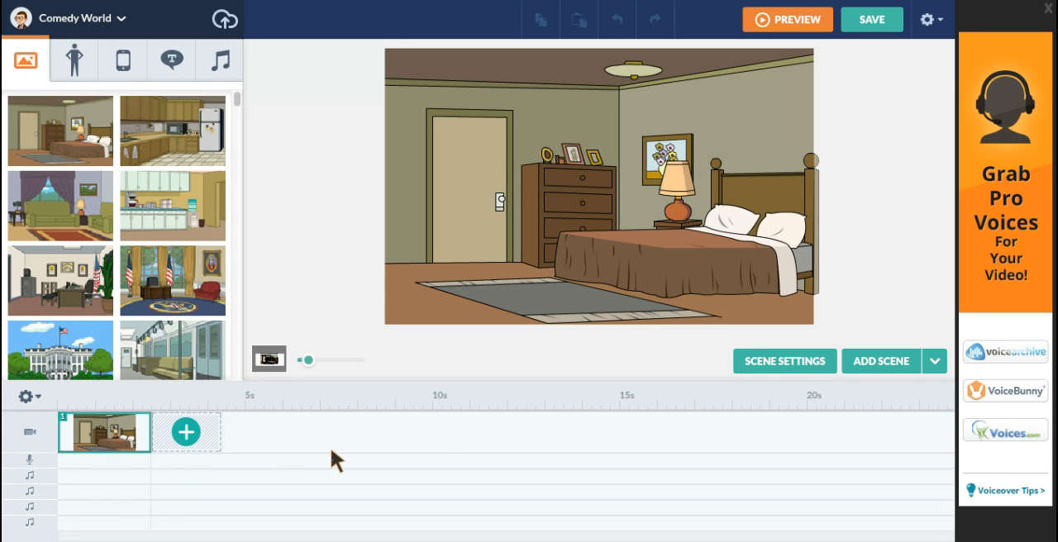
{"action": "mouse_move", "coordinate": [595, 460]}
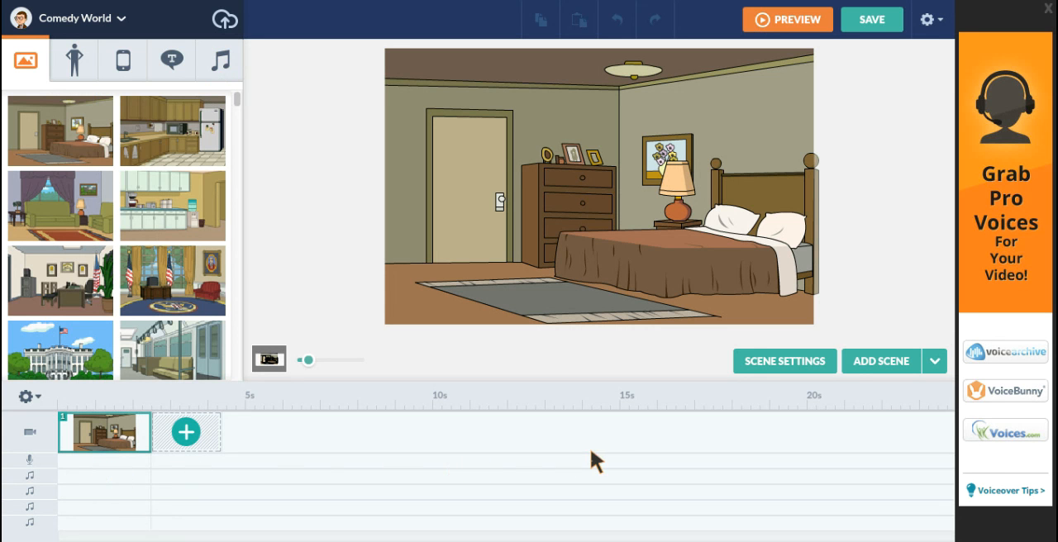
{"action": "mouse_move", "coordinate": [609, 463]}
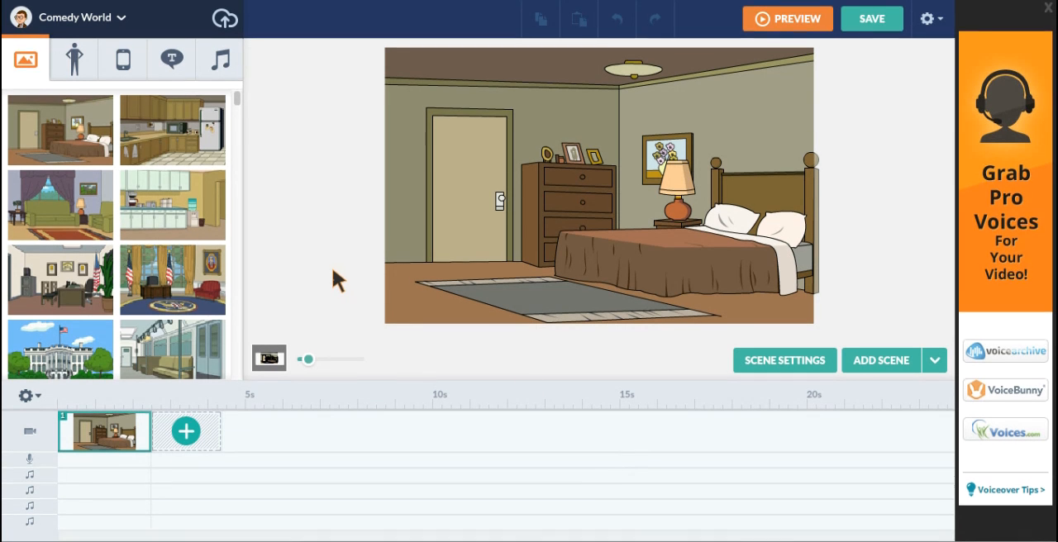
{"action": "mouse_move", "coordinate": [122, 59]}
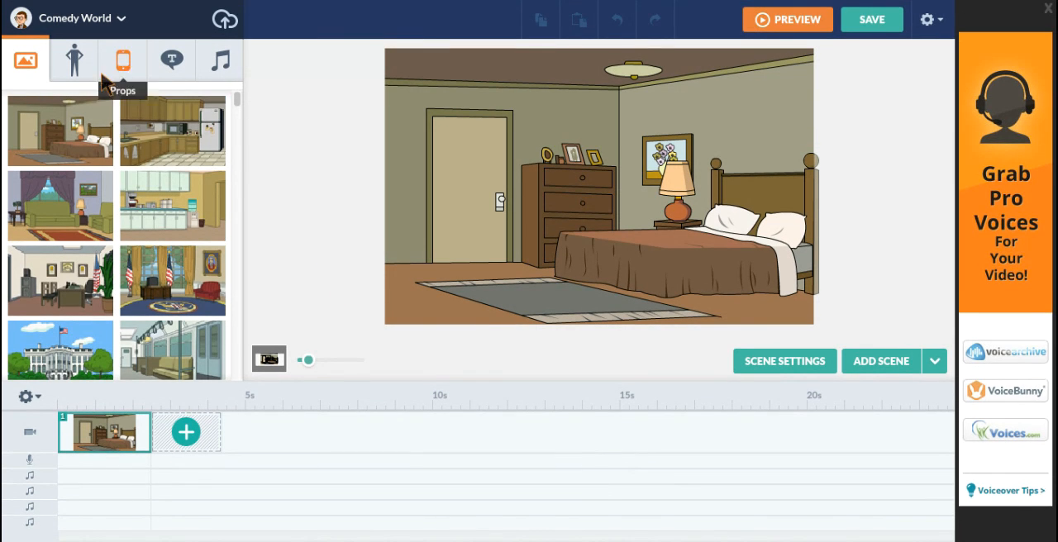
{"action": "mouse_move", "coordinate": [164, 187]}
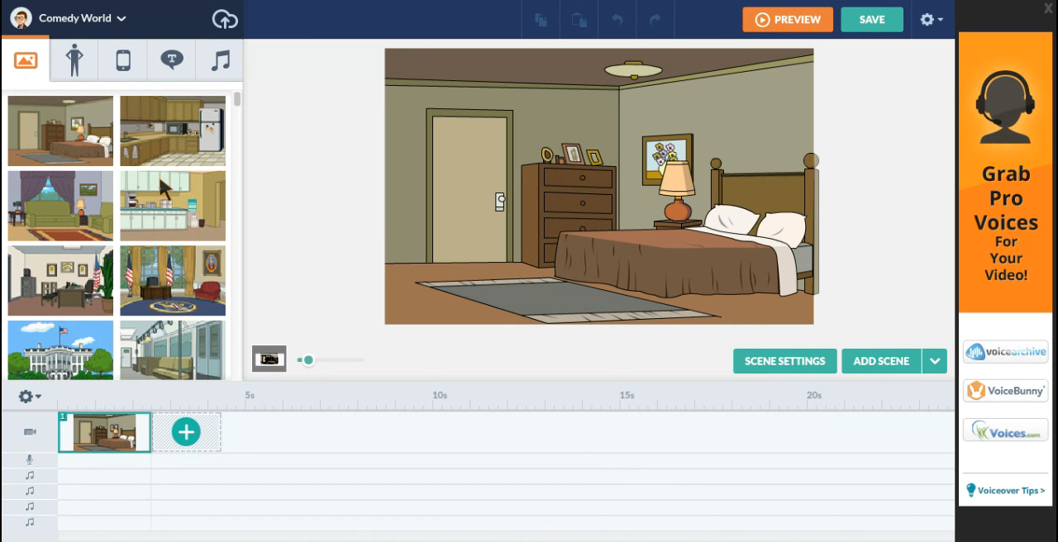
{"action": "mouse_move", "coordinate": [238, 124]}
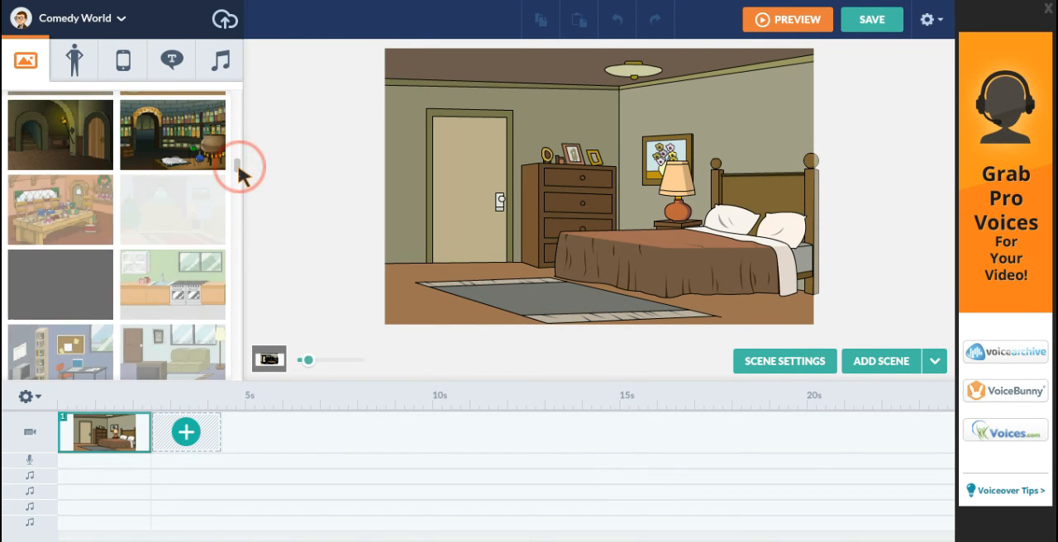
Replace the bedroom background with the backyard patio scene
{"action": "scroll", "scroll_direction": "down", "scroll_amount": 3}
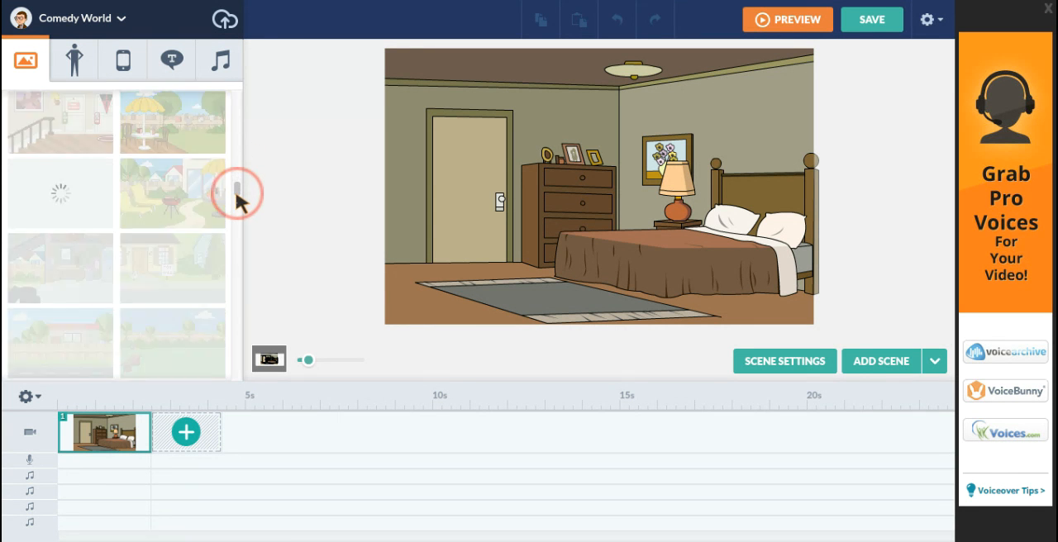
{"action": "scroll", "scroll_direction": "down", "scroll_amount": 3}
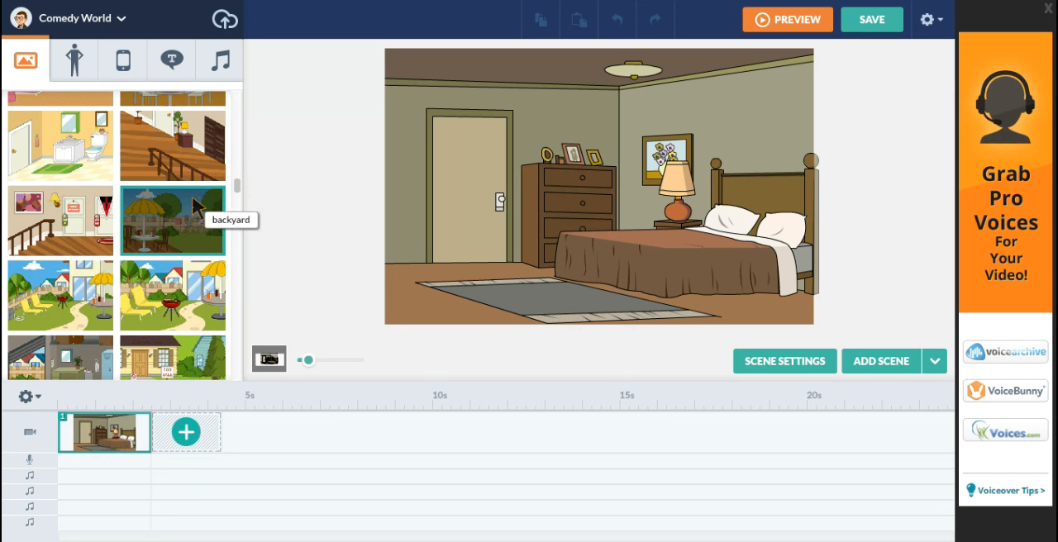
{"action": "left_click", "coordinate": [172, 220]}
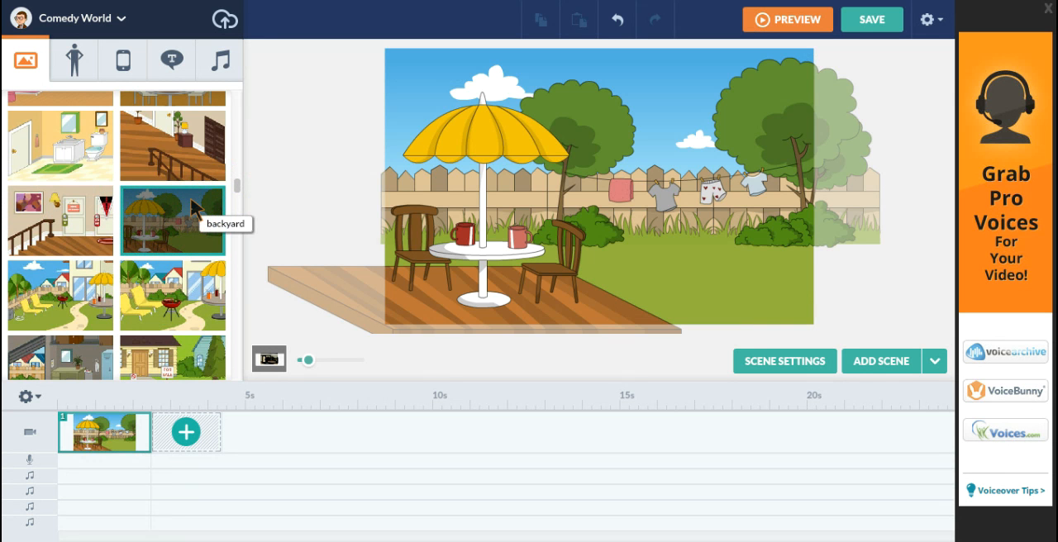
{"action": "mouse_move", "coordinate": [239, 189]}
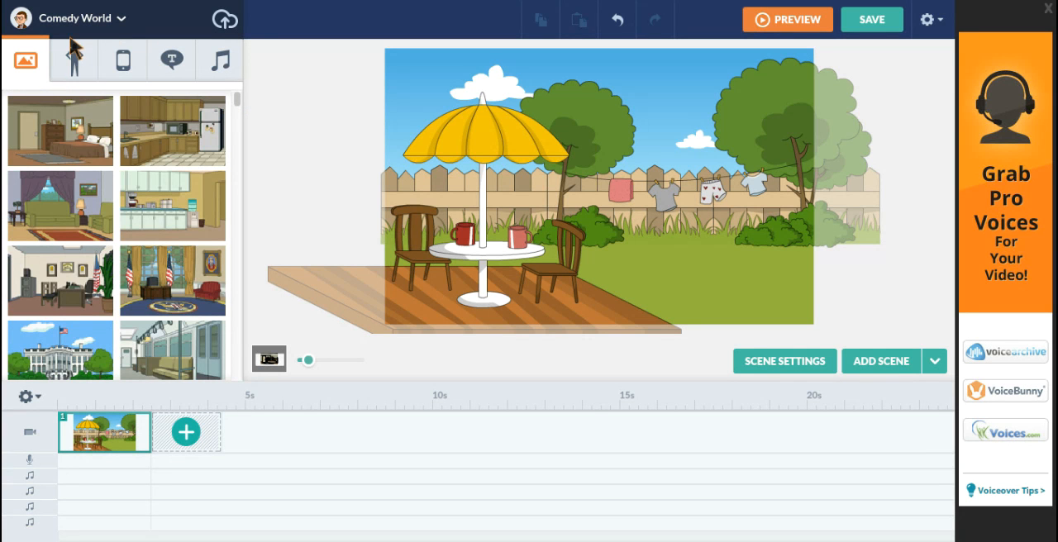
Browse the character library for the woman in the pink dress
{"action": "left_click", "coordinate": [73, 59]}
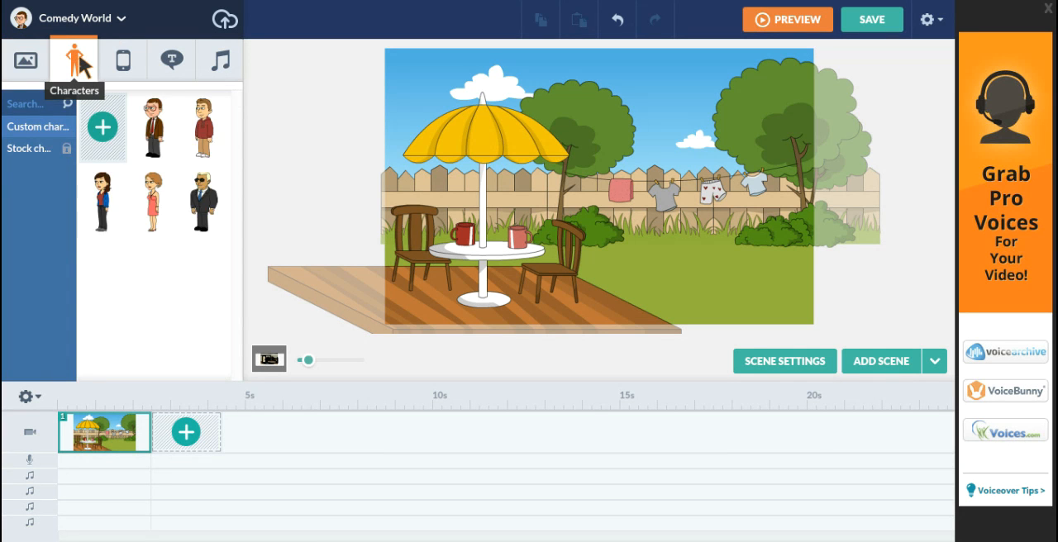
{"action": "mouse_move", "coordinate": [123, 59]}
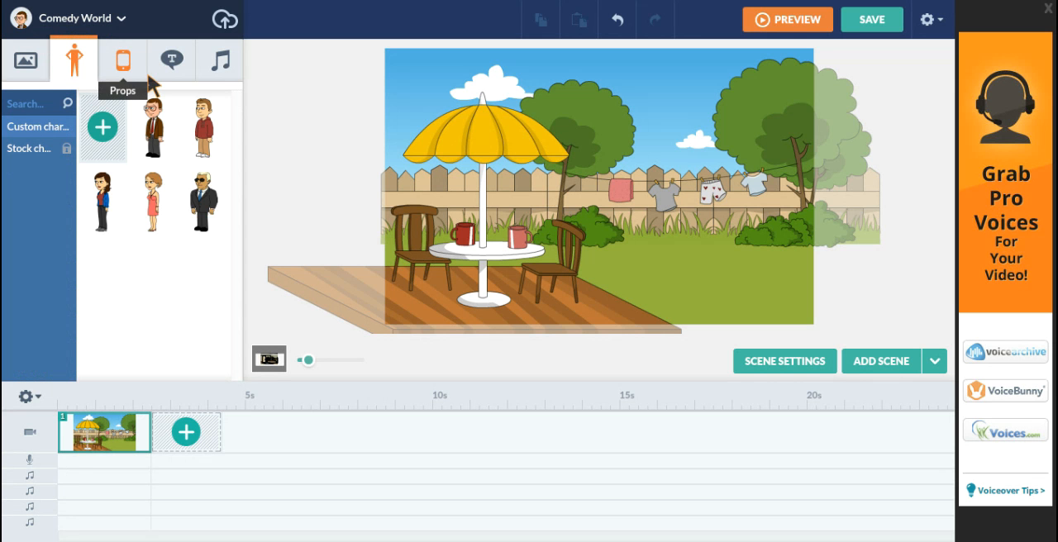
{"action": "mouse_move", "coordinate": [165, 91]}
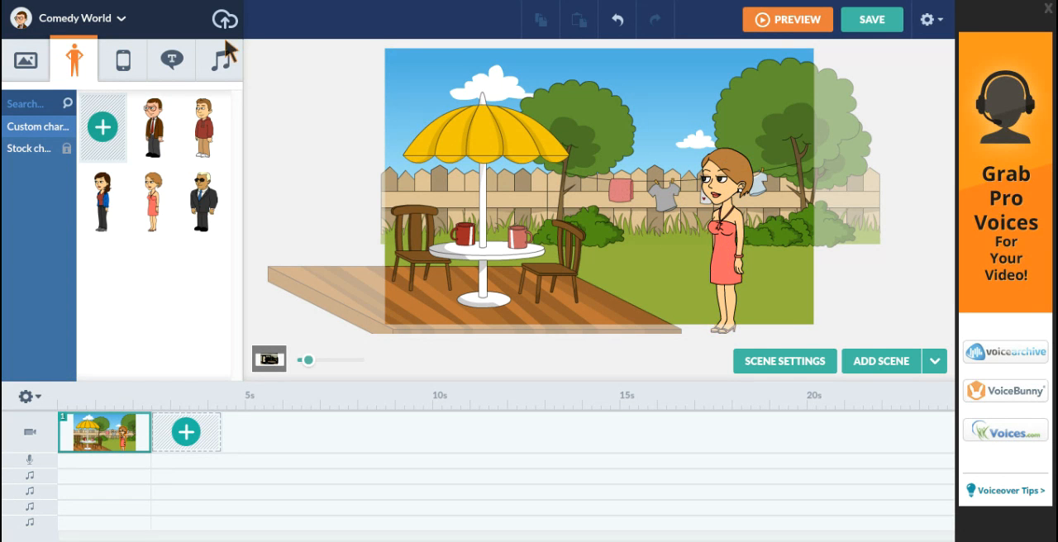
{"action": "mouse_move", "coordinate": [122, 60]}
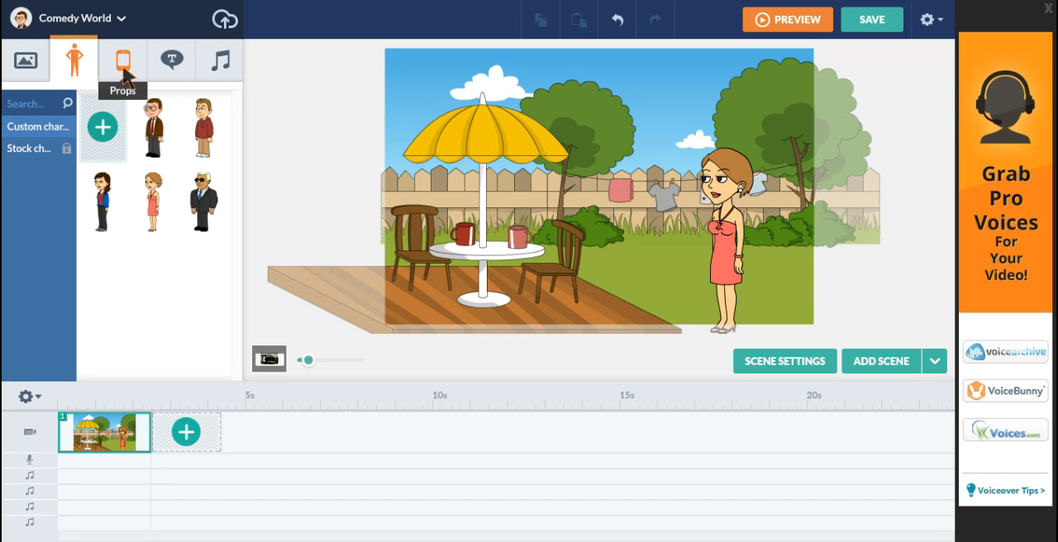
Browse through the handheld props collection looking for a tree
{"action": "left_click", "coordinate": [122, 59]}
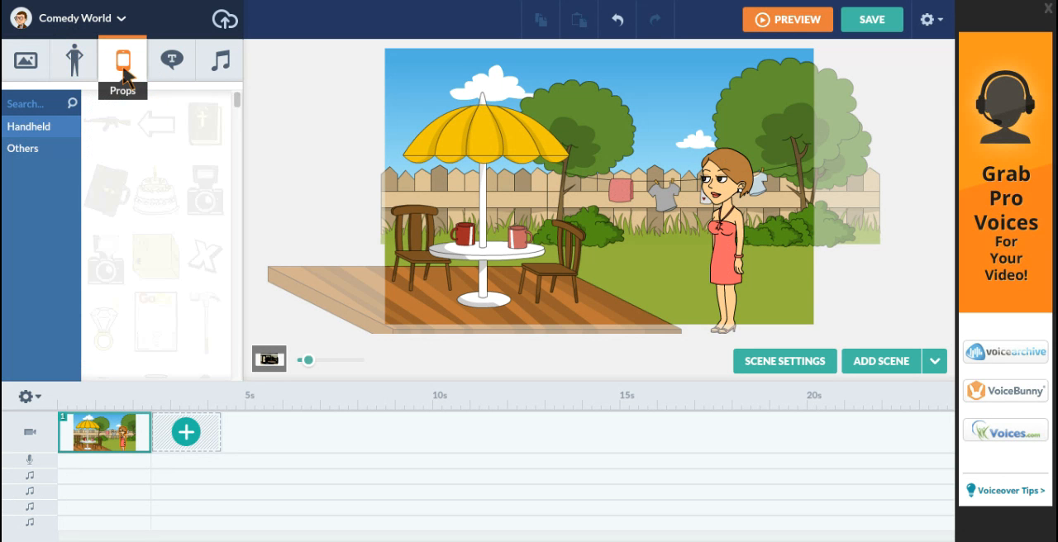
{"action": "left_click", "coordinate": [123, 59]}
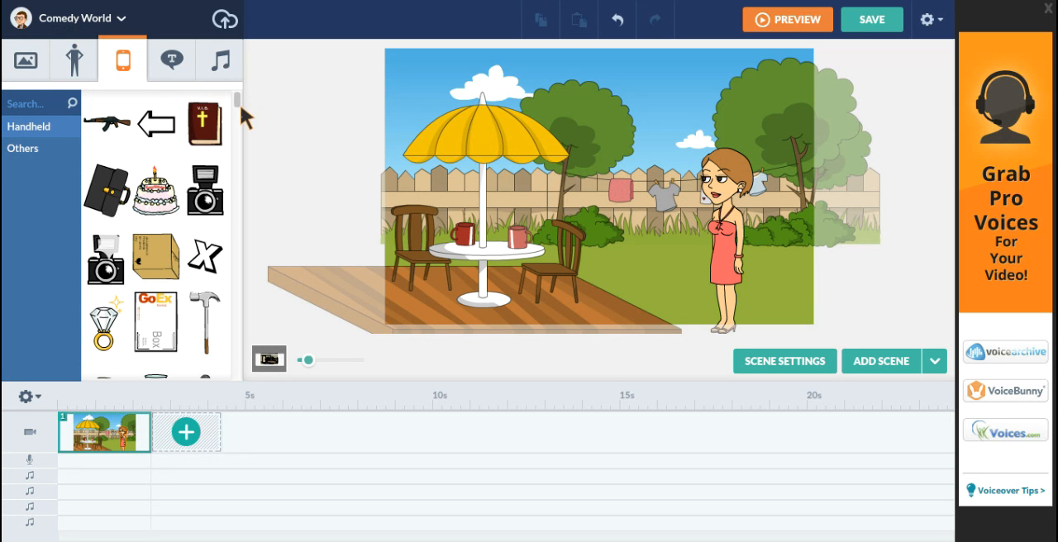
{"action": "scroll", "scroll_direction": "down", "scroll_amount": 3}
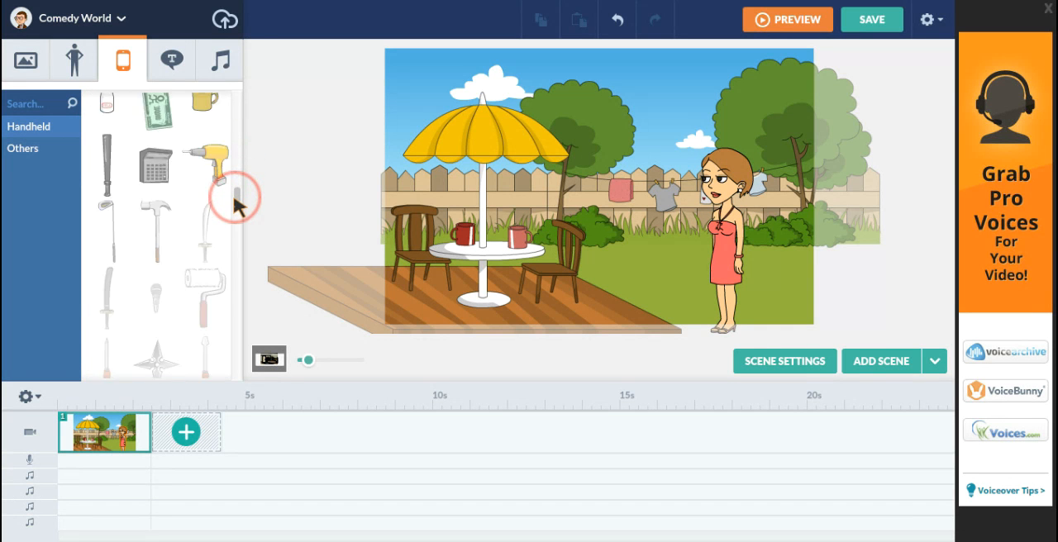
{"action": "scroll", "scroll_direction": "down", "scroll_amount": 3}
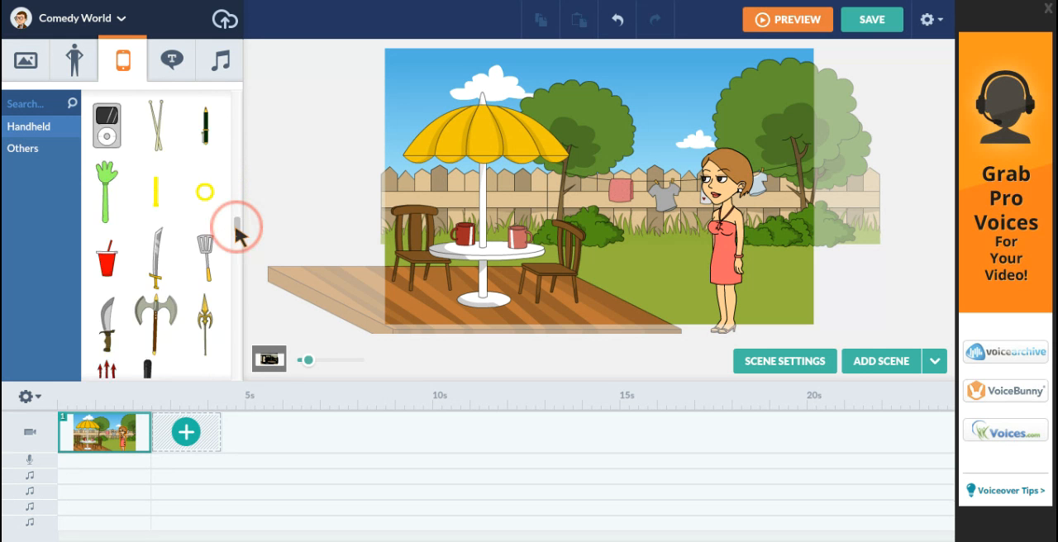
{"action": "scroll", "scroll_direction": "down", "scroll_amount": 3}
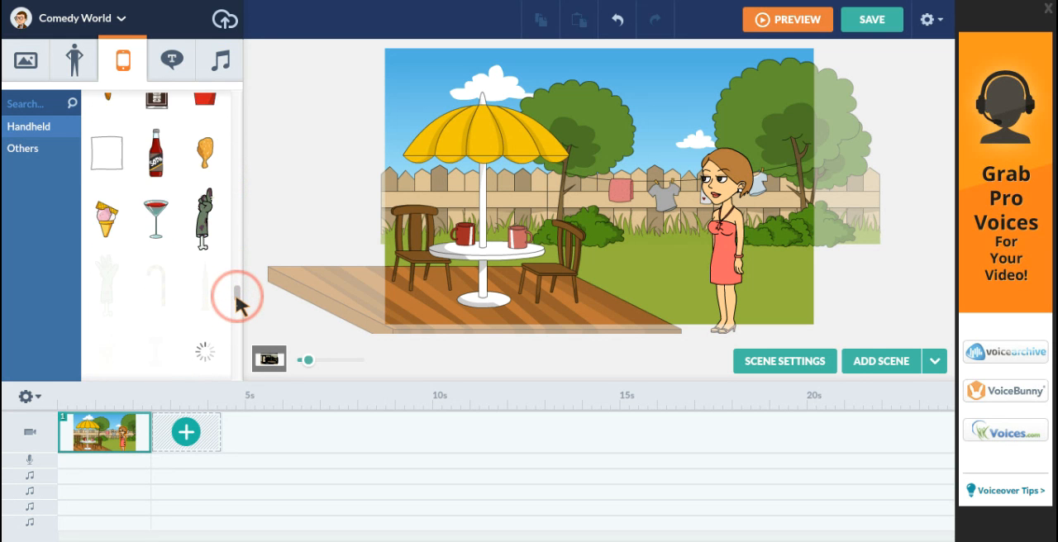
{"action": "scroll", "scroll_direction": "down", "scroll_amount": 3}
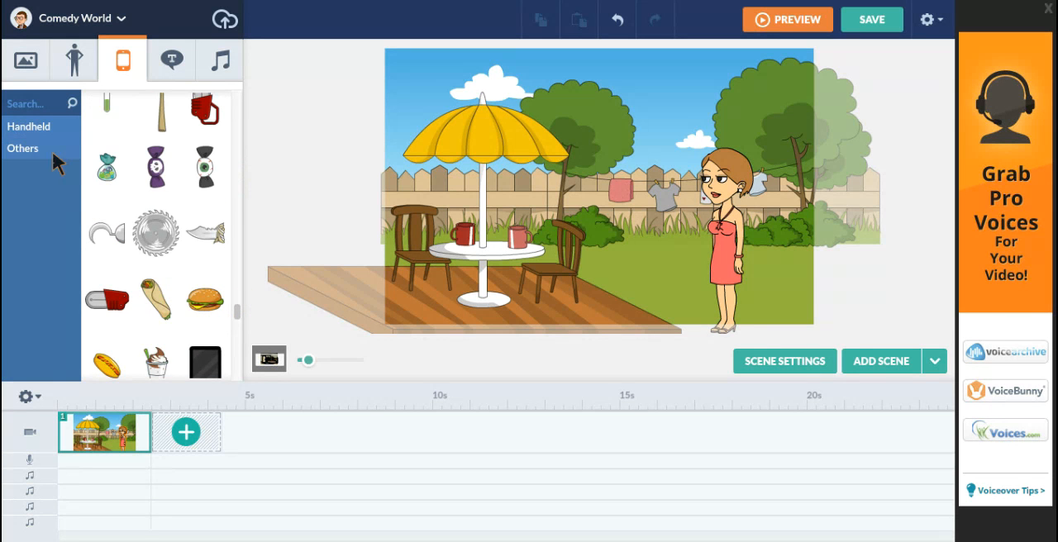
Place the Tree prop from the Others category into the backyard scene
{"action": "left_click", "coordinate": [23, 149]}
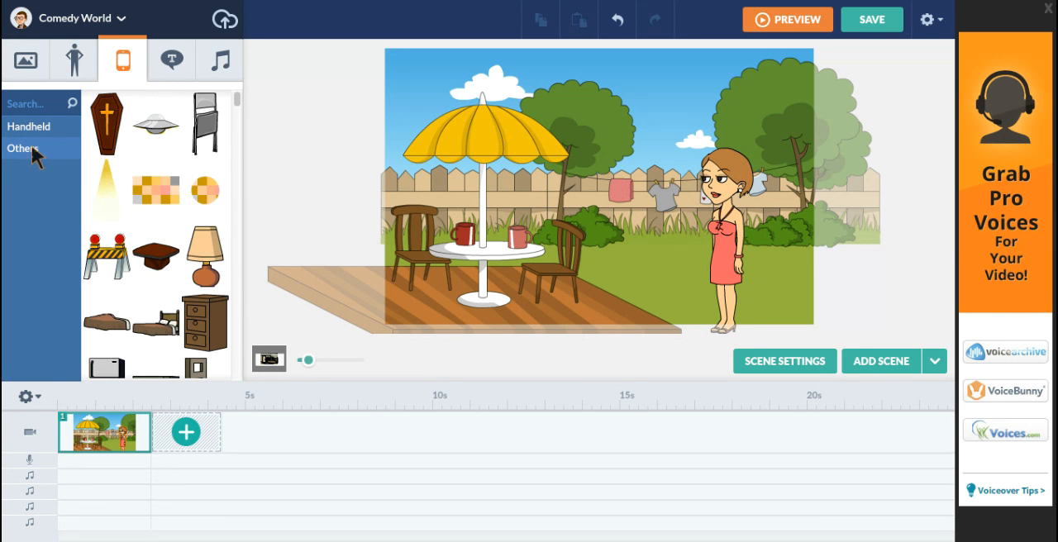
{"action": "scroll", "scroll_direction": "down", "scroll_amount": 3}
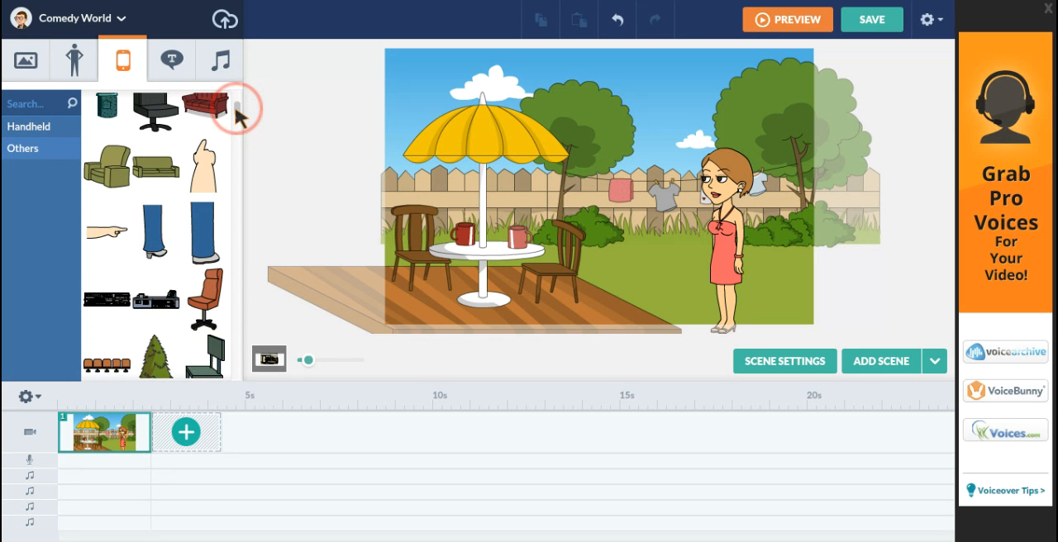
{"action": "mouse_move", "coordinate": [155, 361]}
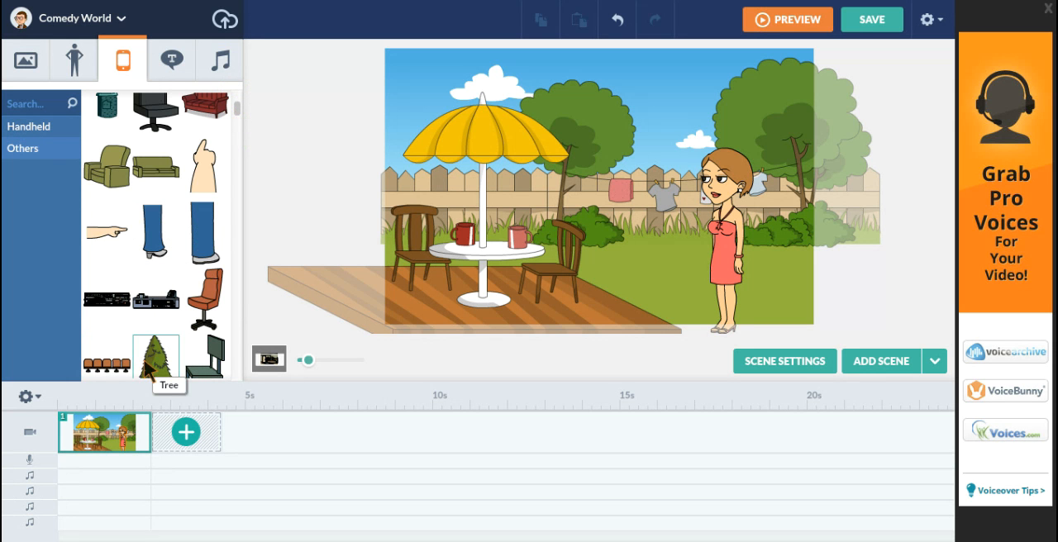
{"action": "left_click", "coordinate": [156, 359]}
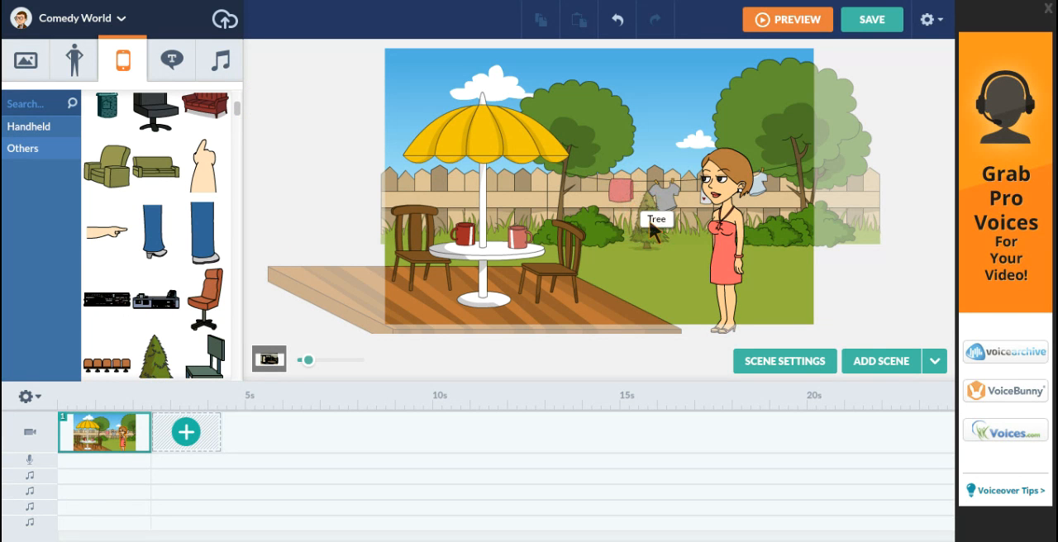
{"action": "left_click", "coordinate": [175, 355]}
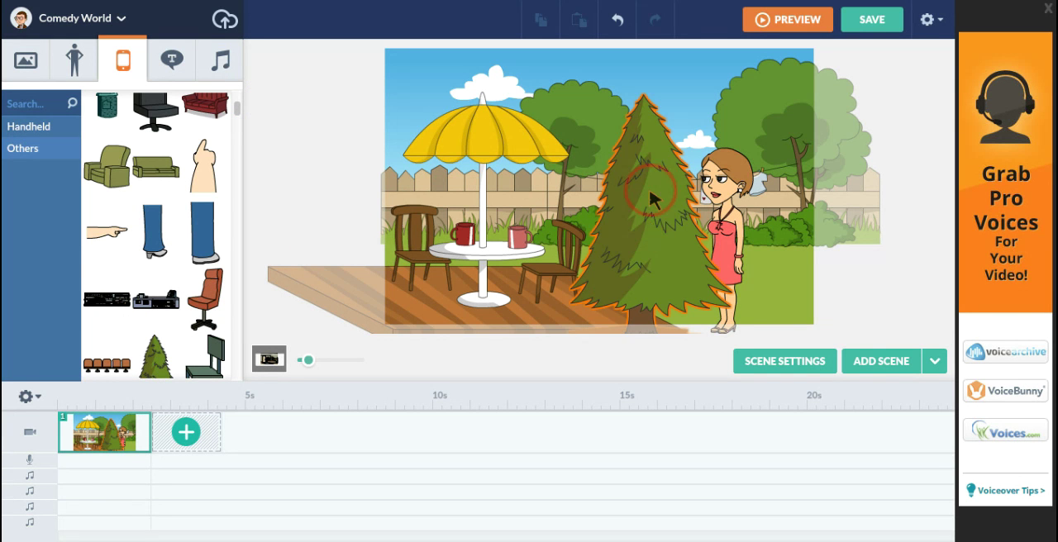
Move the tree to the right edge, shift the woman left and select her settings
{"action": "left_click", "coordinate": [652, 196]}
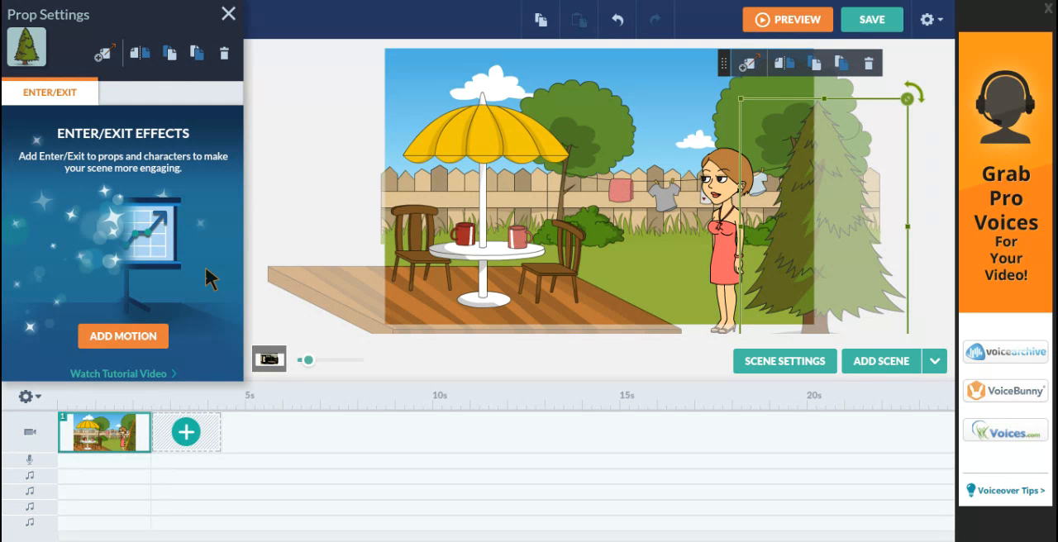
{"action": "mouse_move", "coordinate": [135, 325]}
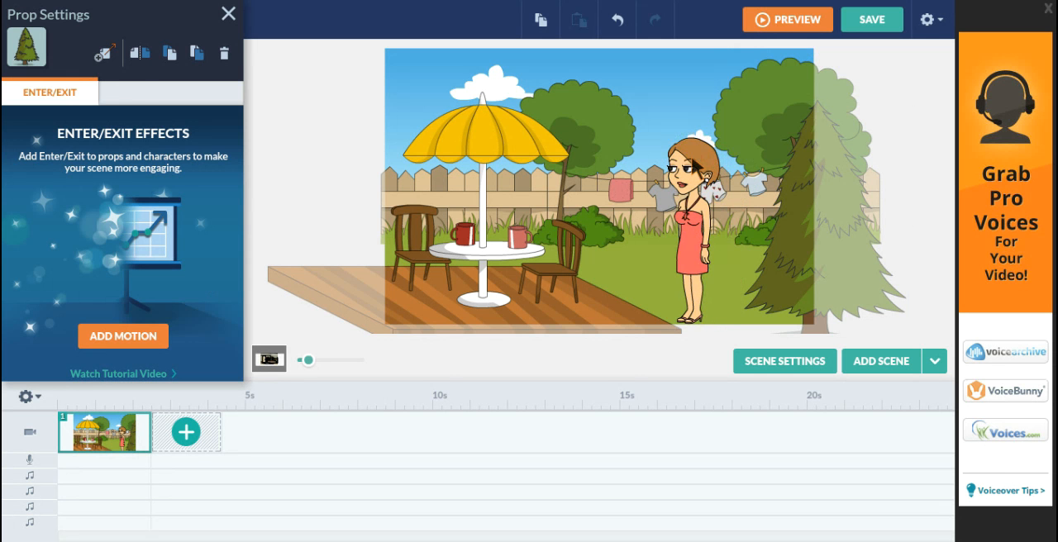
{"action": "left_click", "coordinate": [693, 240]}
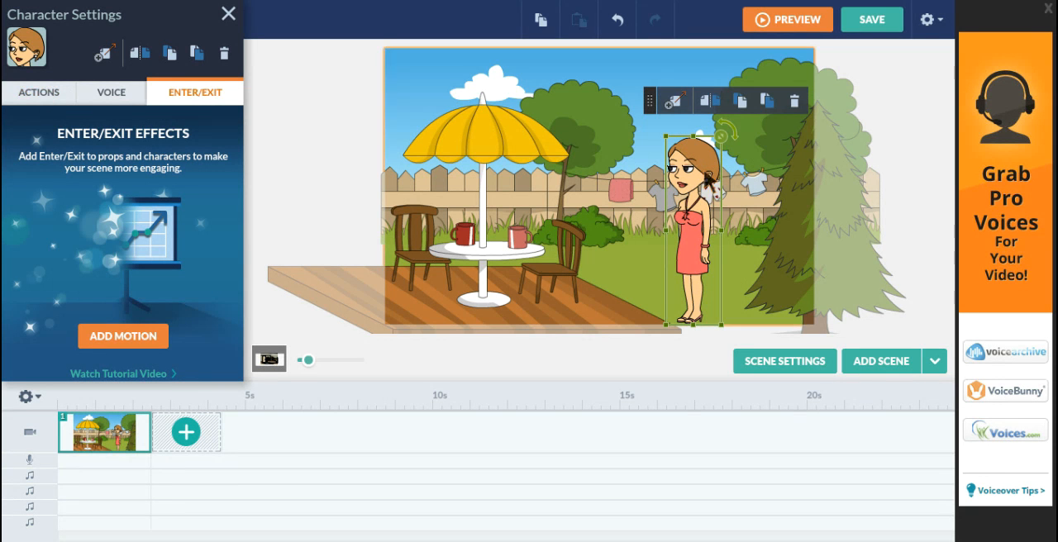
Show the woman's emotion poses in her Actions list
{"action": "left_click", "coordinate": [793, 215]}
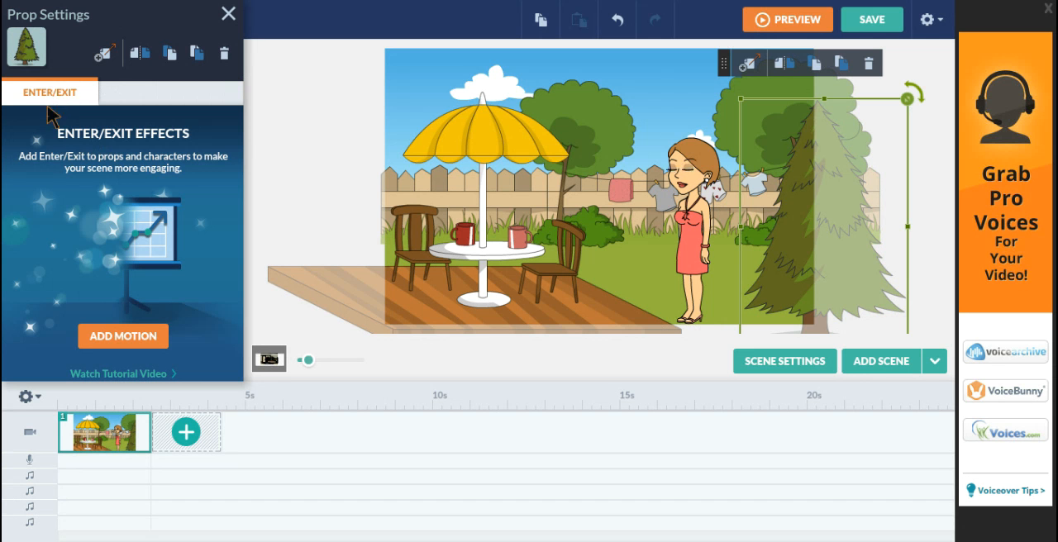
{"action": "left_click", "coordinate": [691, 240]}
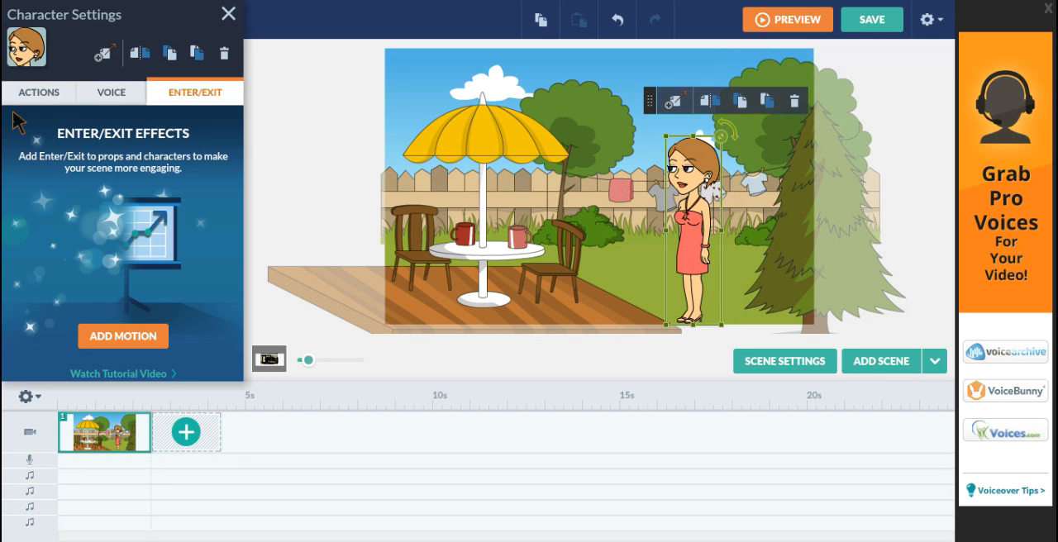
{"action": "left_click", "coordinate": [38, 93]}
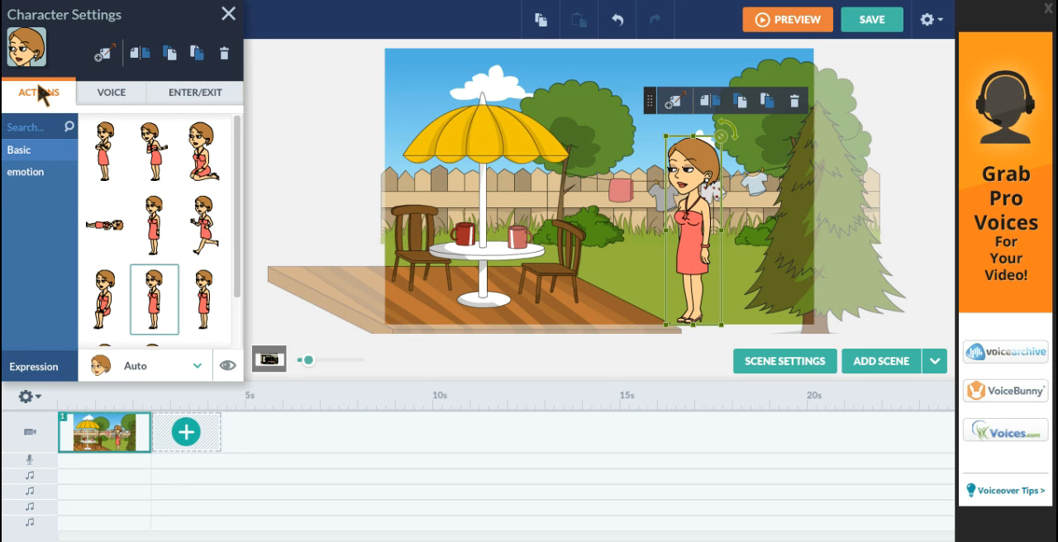
{"action": "mouse_move", "coordinate": [33, 155]}
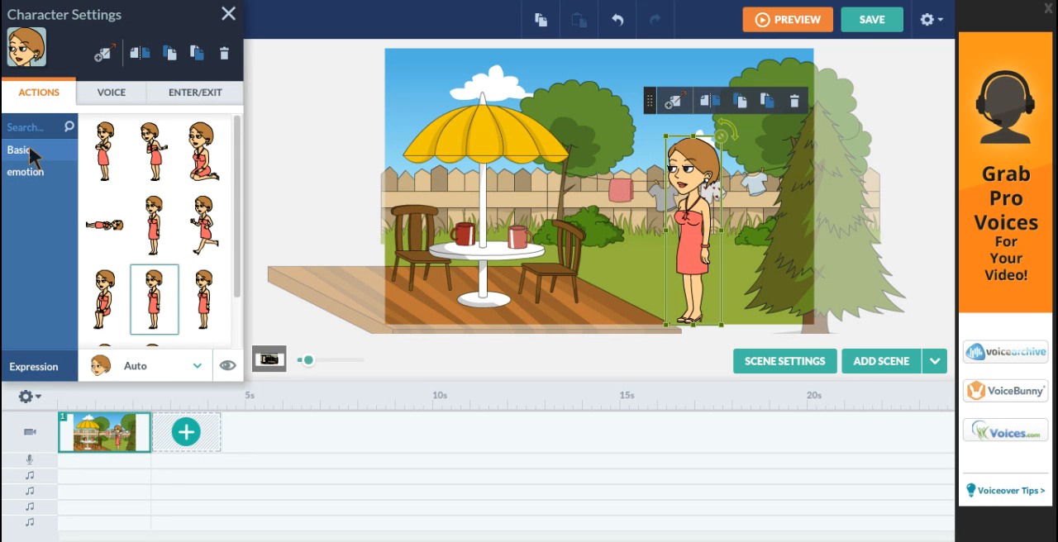
{"action": "left_click", "coordinate": [25, 172]}
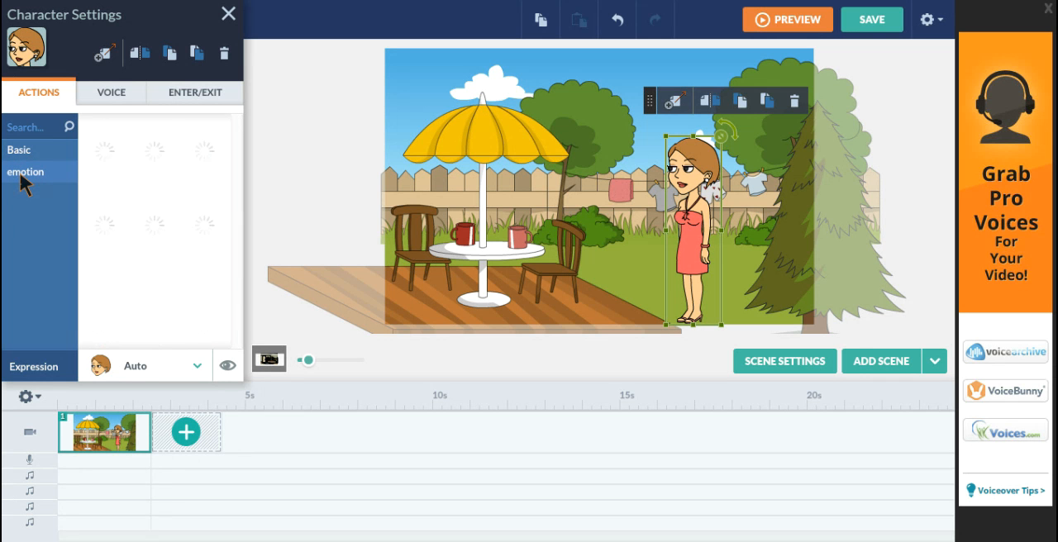
{"action": "left_click", "coordinate": [25, 172]}
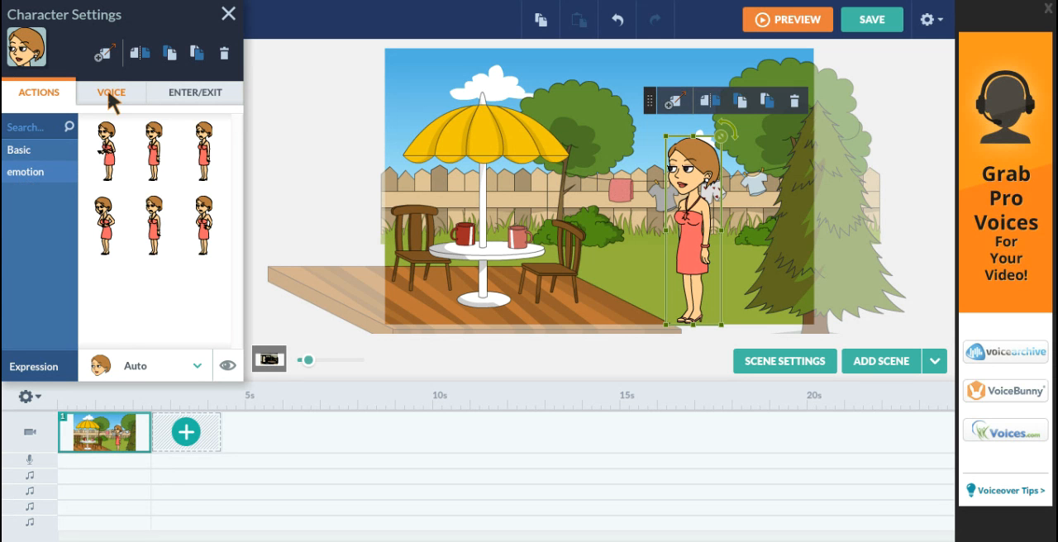
View the woman's voice options: mic, upload, library and text-to-speech
{"action": "left_click", "coordinate": [110, 93]}
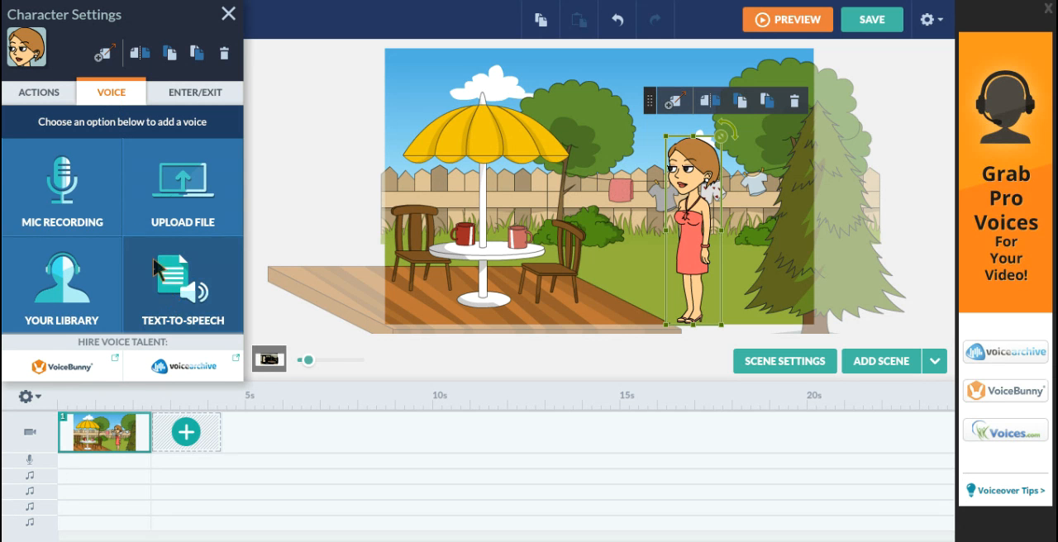
{"action": "mouse_move", "coordinate": [175, 308]}
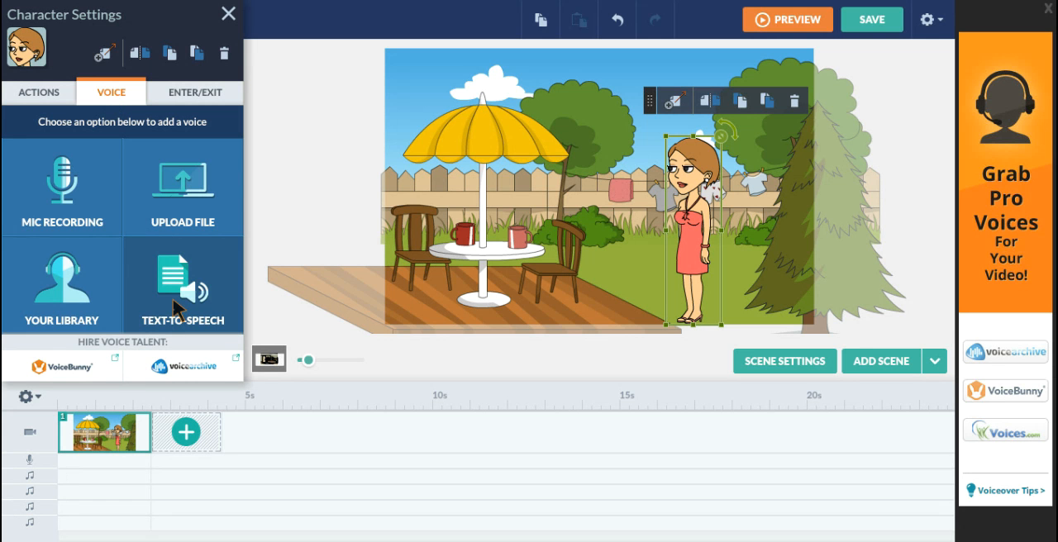
{"action": "mouse_move", "coordinate": [74, 235]}
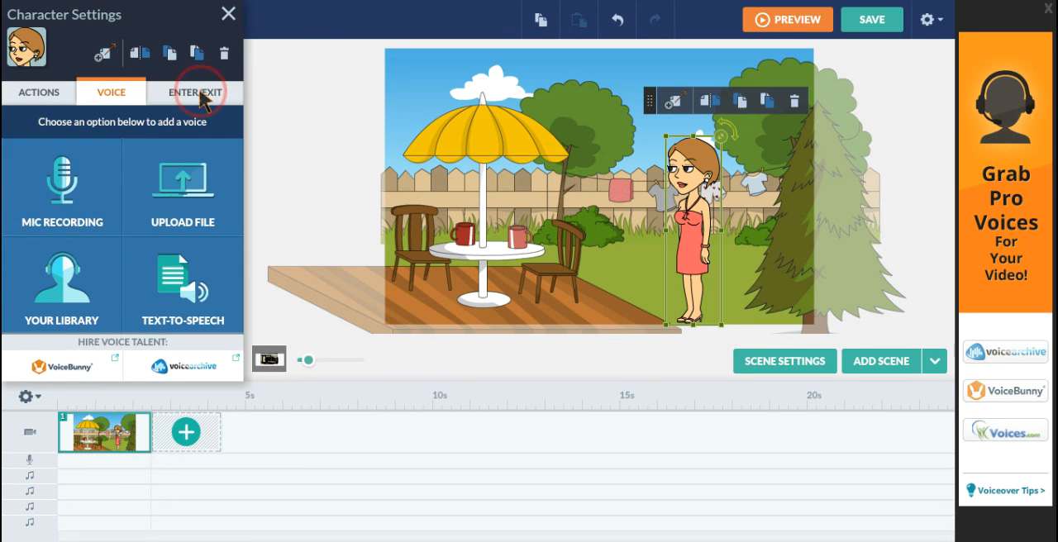
Review the woman's Enter/Exit effects and close her character settings
{"action": "left_click", "coordinate": [195, 93]}
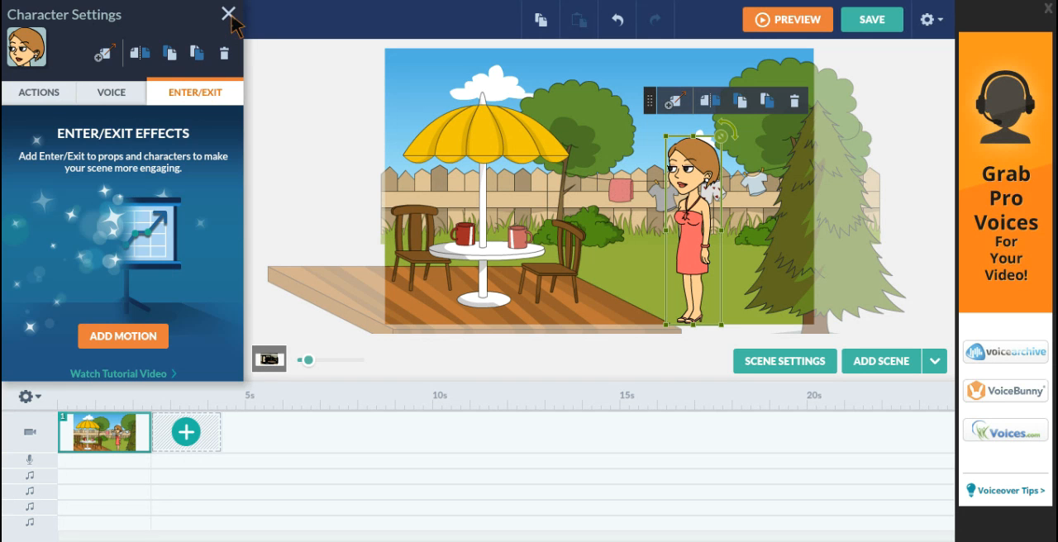
{"action": "left_click", "coordinate": [228, 14]}
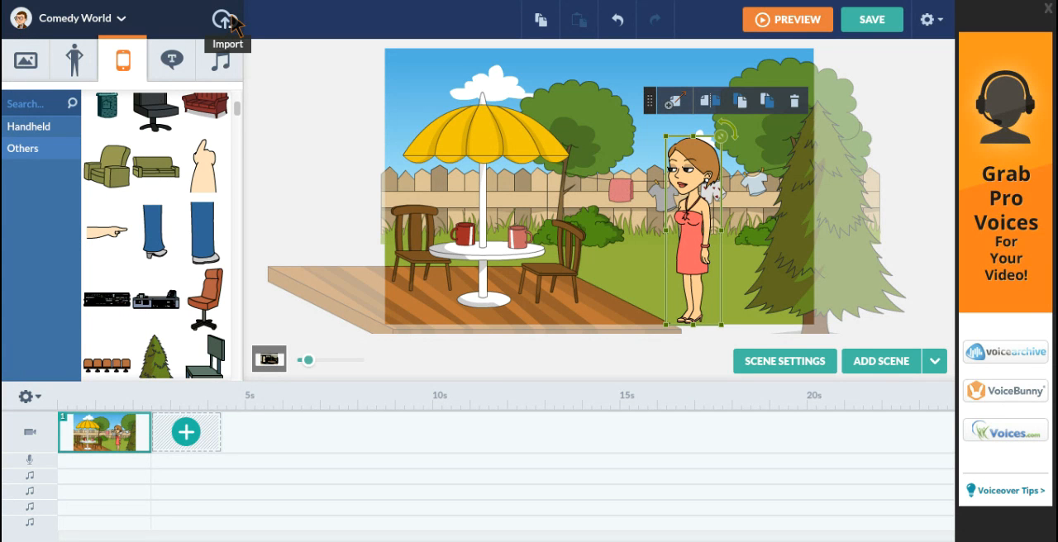
{"action": "mouse_move", "coordinate": [93, 136]}
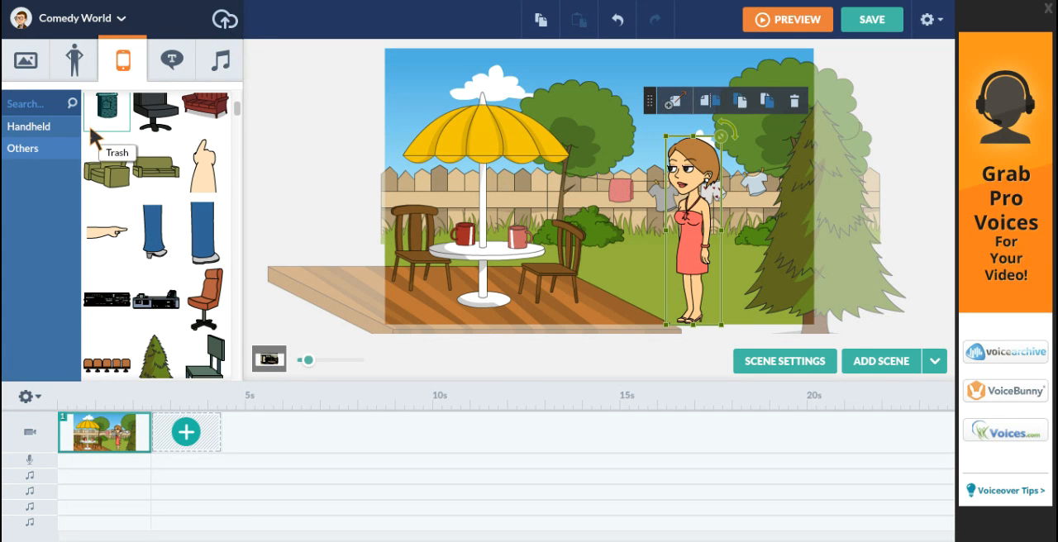
{"action": "mouse_move", "coordinate": [172, 60]}
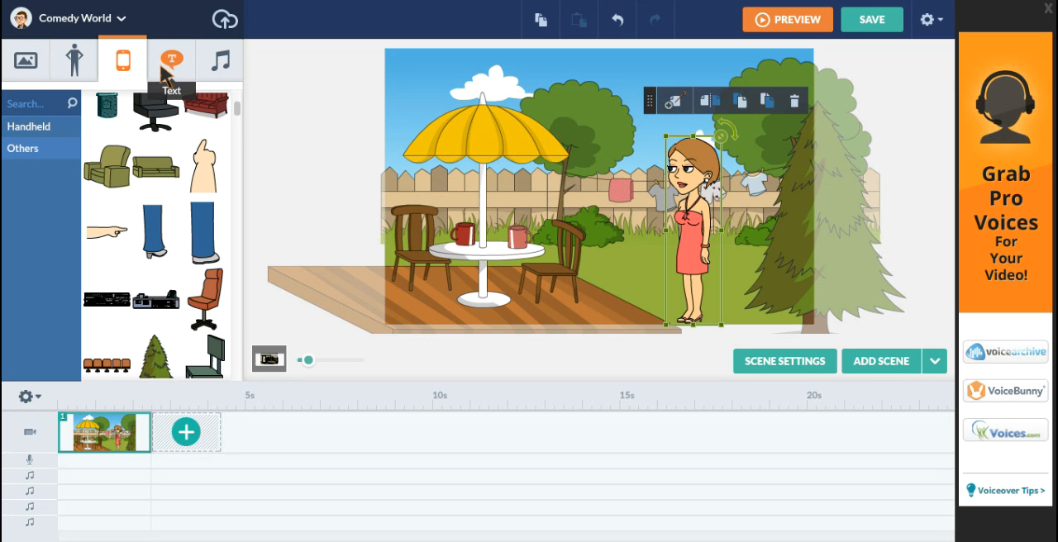
Add a thought bubble above the woman reading 'I love summer!'
{"action": "left_click", "coordinate": [170, 59]}
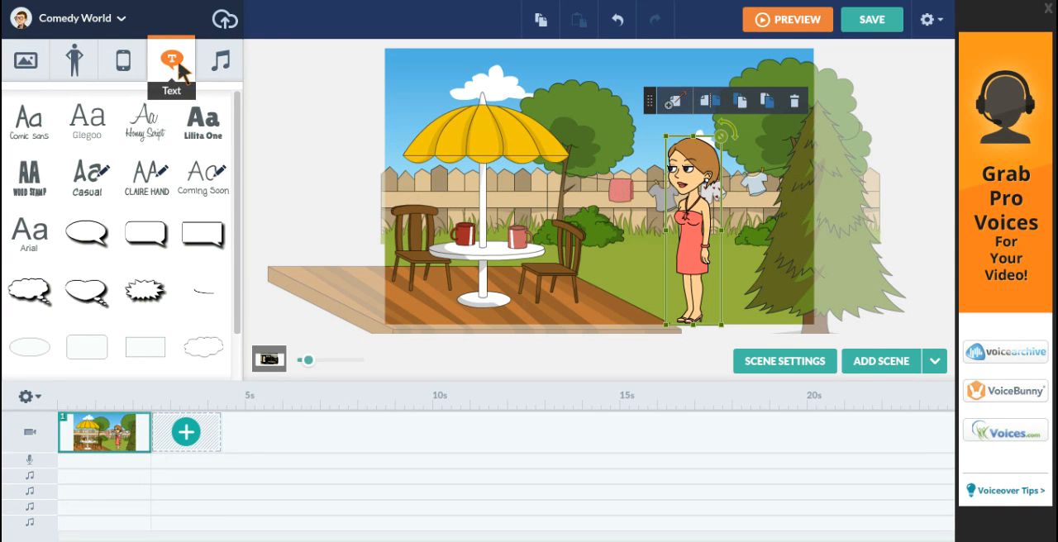
{"action": "mouse_move", "coordinate": [30, 291]}
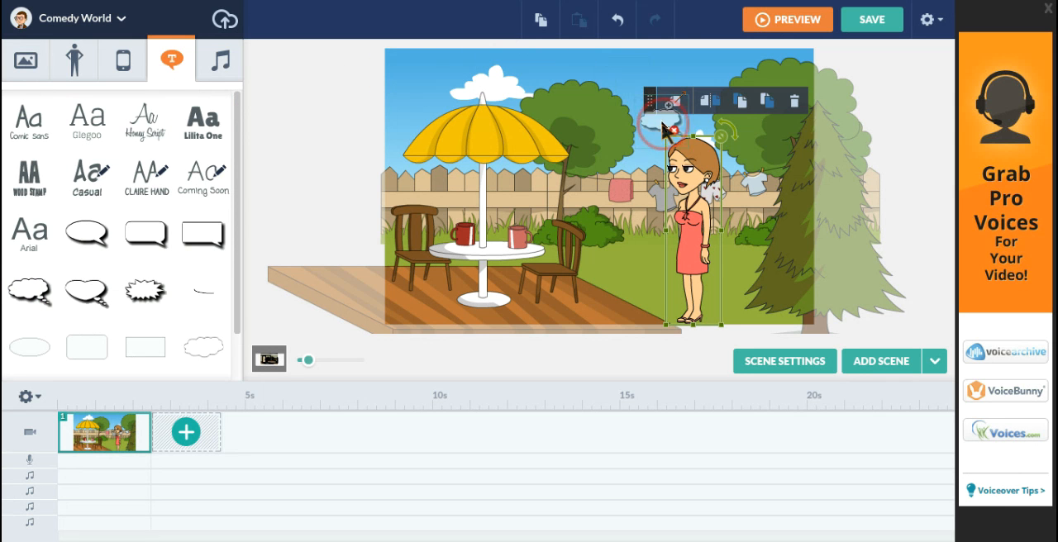
{"action": "left_click", "coordinate": [86, 235]}
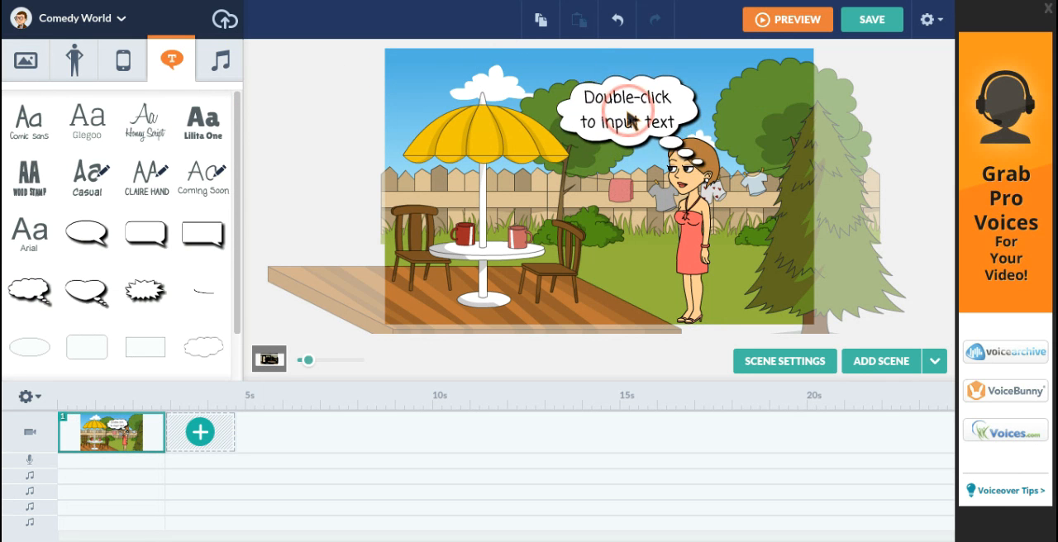
{"action": "left_click", "coordinate": [629, 112]}
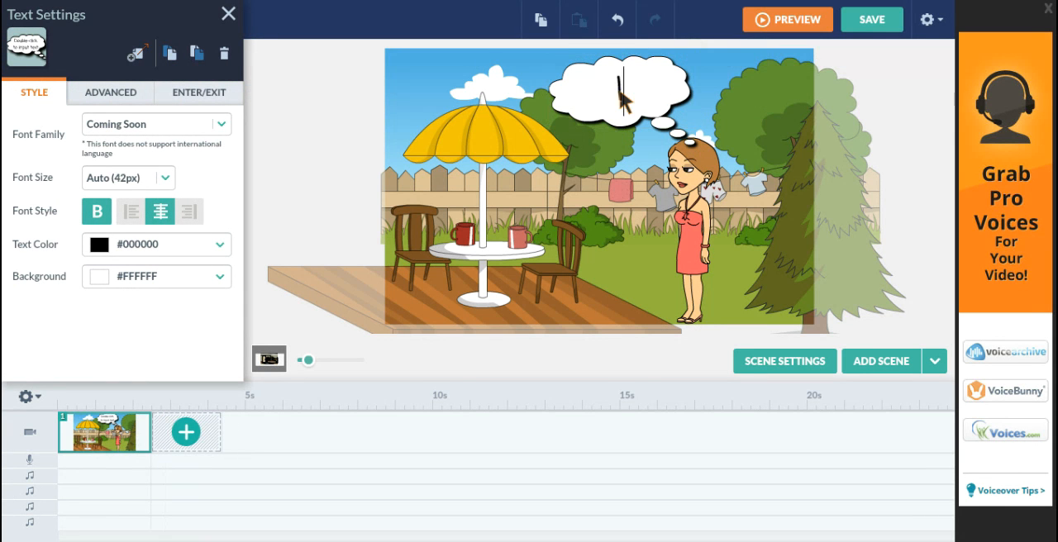
{"action": "type", "text": "I love s"}
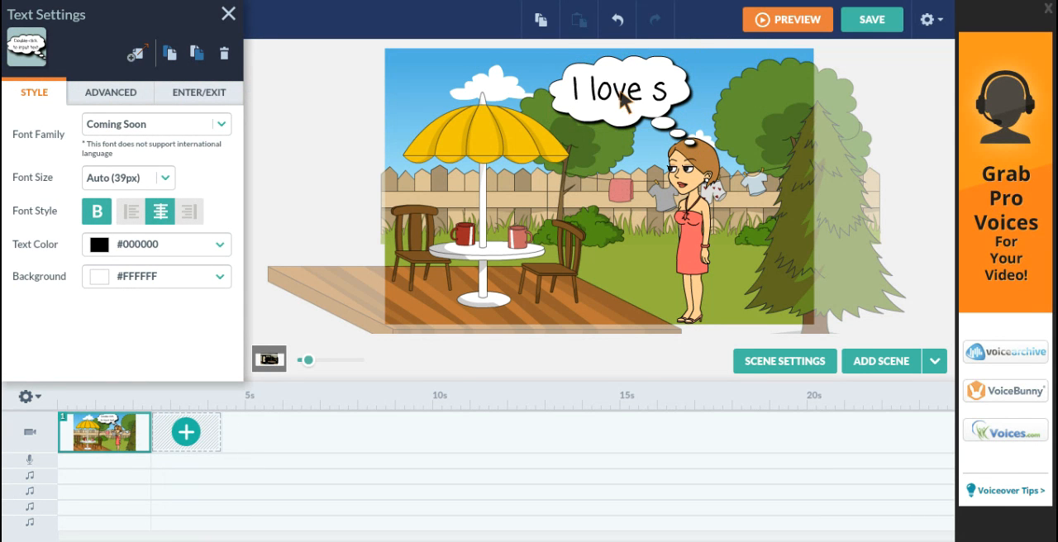
{"action": "type", "text": "ummer!"}
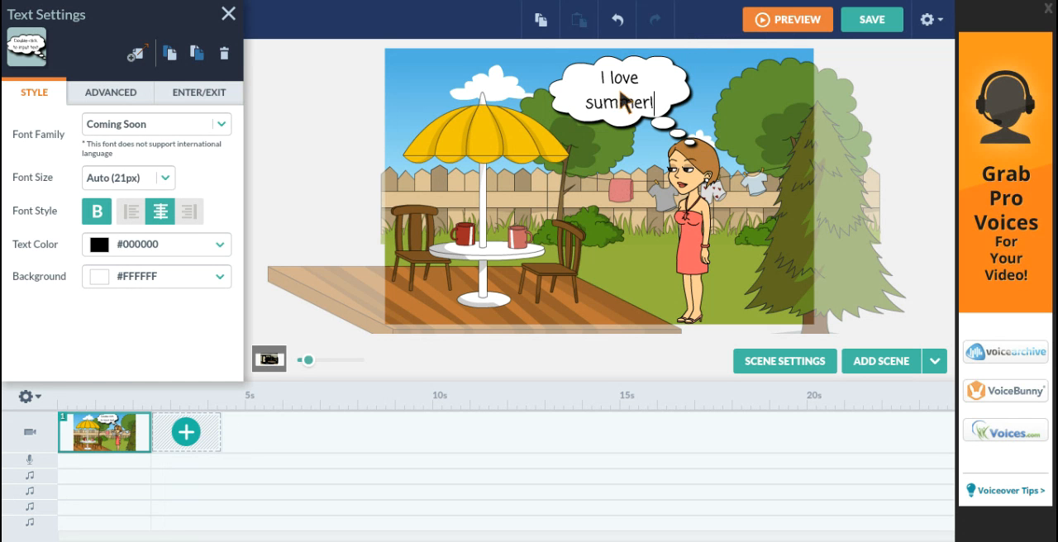
Finish the bubble text, then review the Narration, Effects and Composition sections of Scene Settings
{"action": "left_click", "coordinate": [784, 361]}
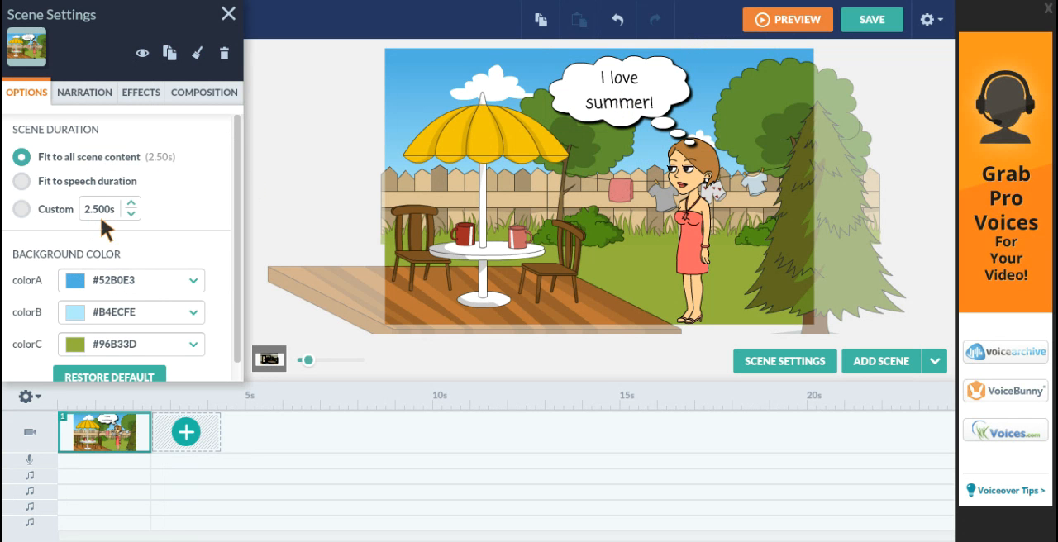
{"action": "mouse_move", "coordinate": [102, 151]}
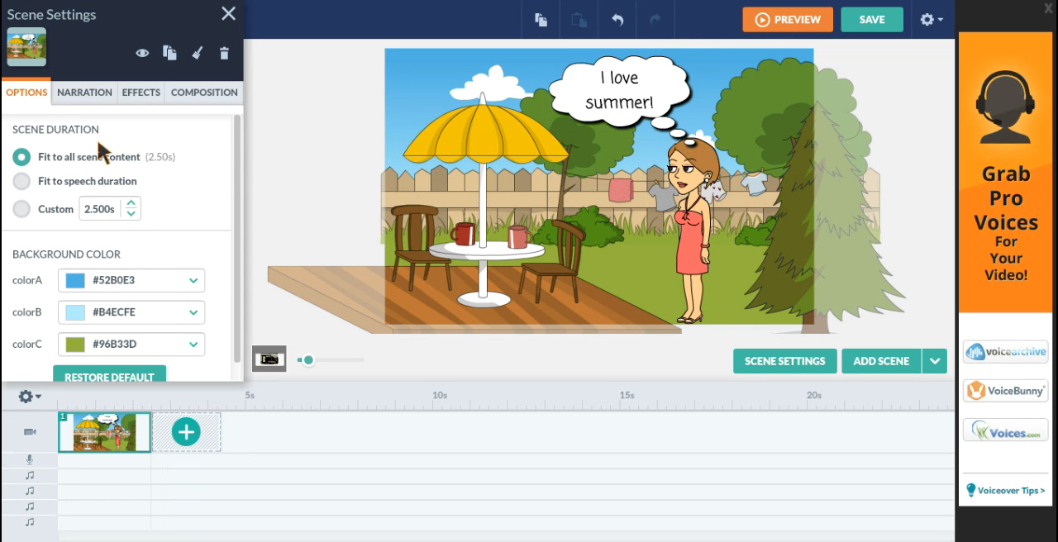
{"action": "mouse_move", "coordinate": [83, 93]}
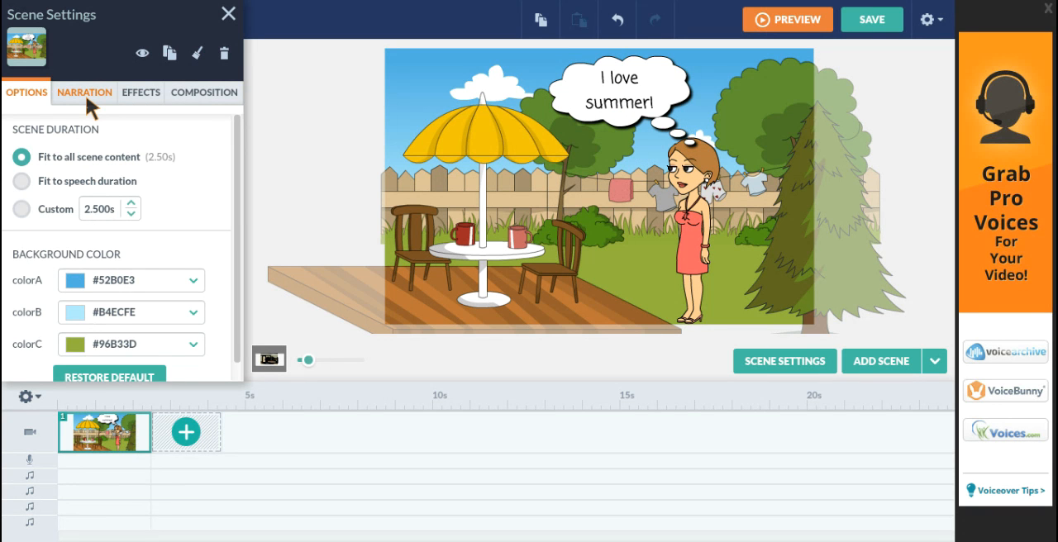
{"action": "left_click", "coordinate": [83, 93]}
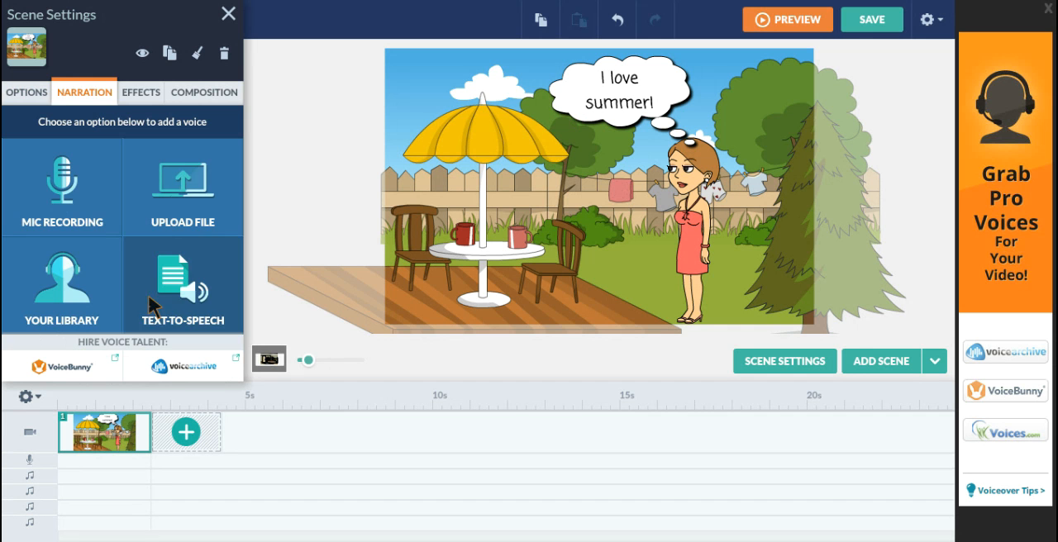
{"action": "left_click", "coordinate": [140, 93]}
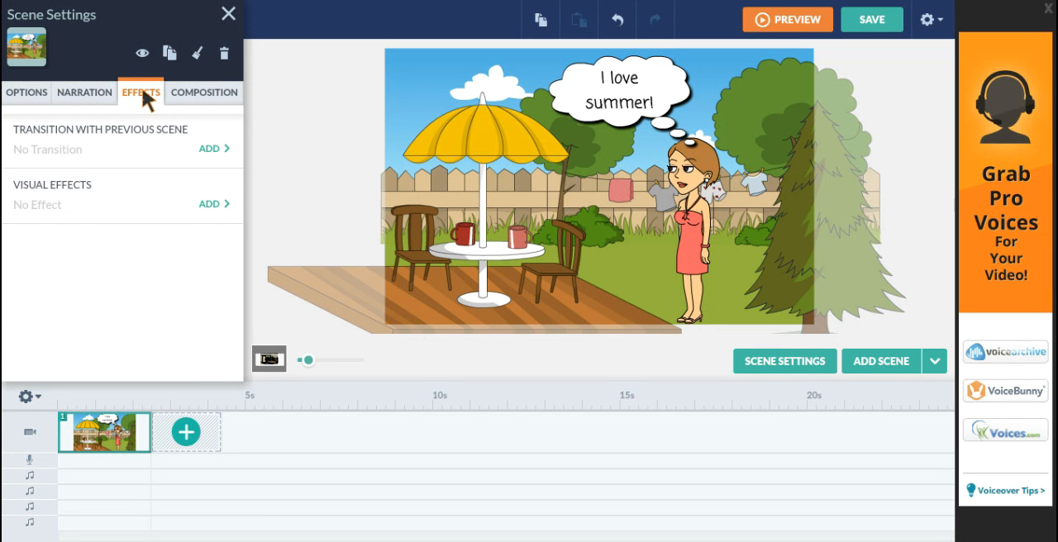
{"action": "mouse_move", "coordinate": [188, 450]}
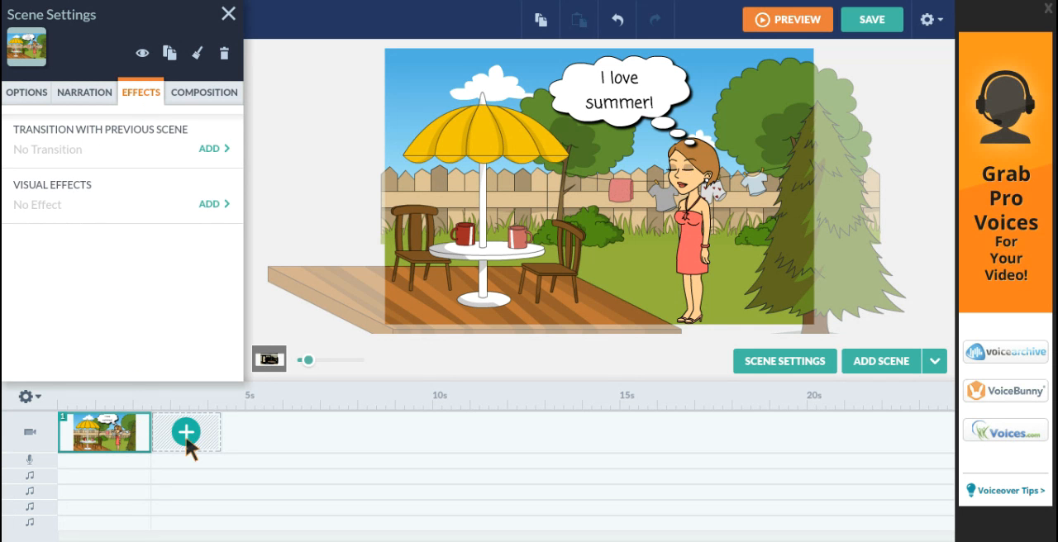
{"action": "left_click", "coordinate": [203, 93]}
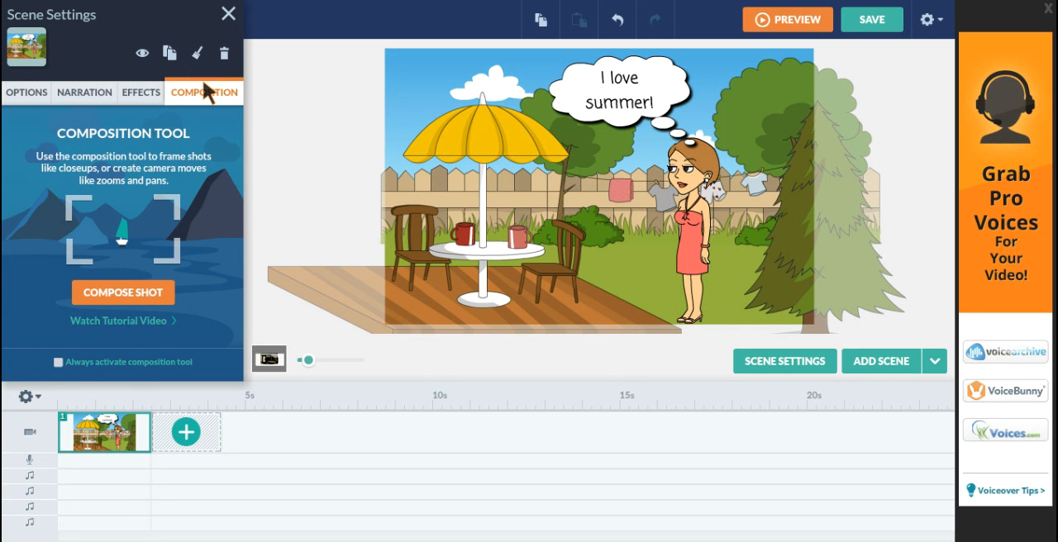
{"action": "mouse_move", "coordinate": [228, 13]}
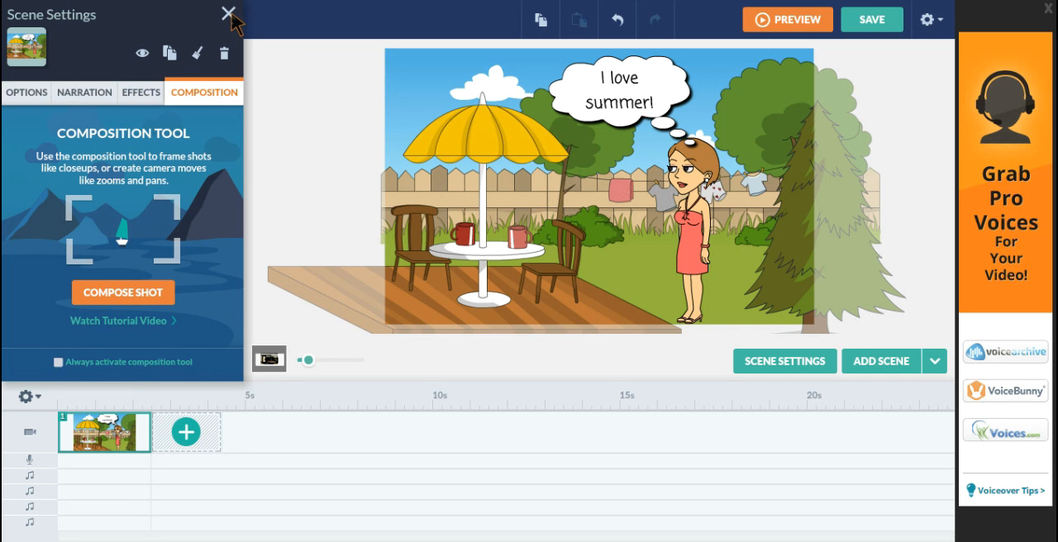
Close Scene Settings and browse the Music list in the Sound library
{"action": "left_click", "coordinate": [228, 15]}
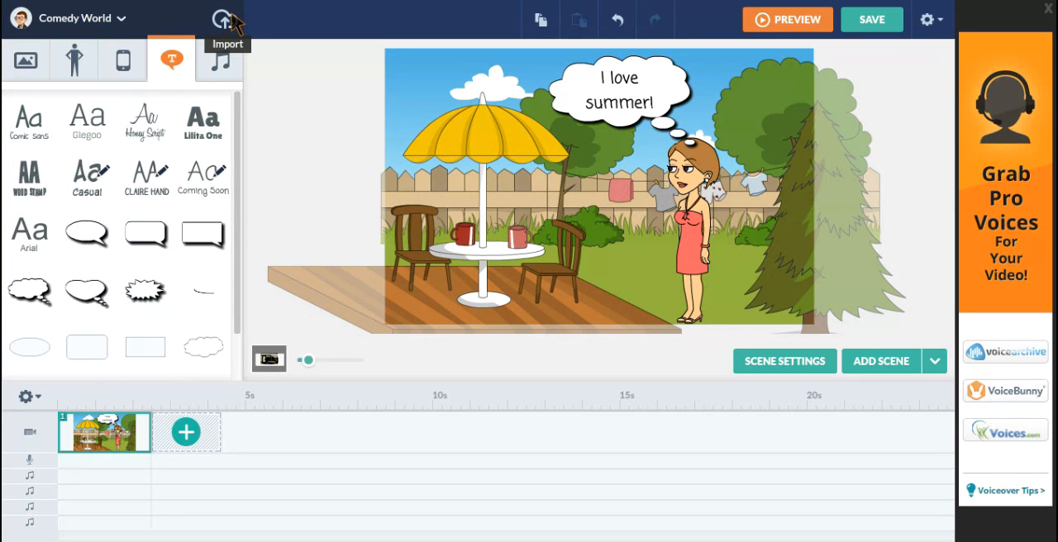
{"action": "mouse_move", "coordinate": [220, 59]}
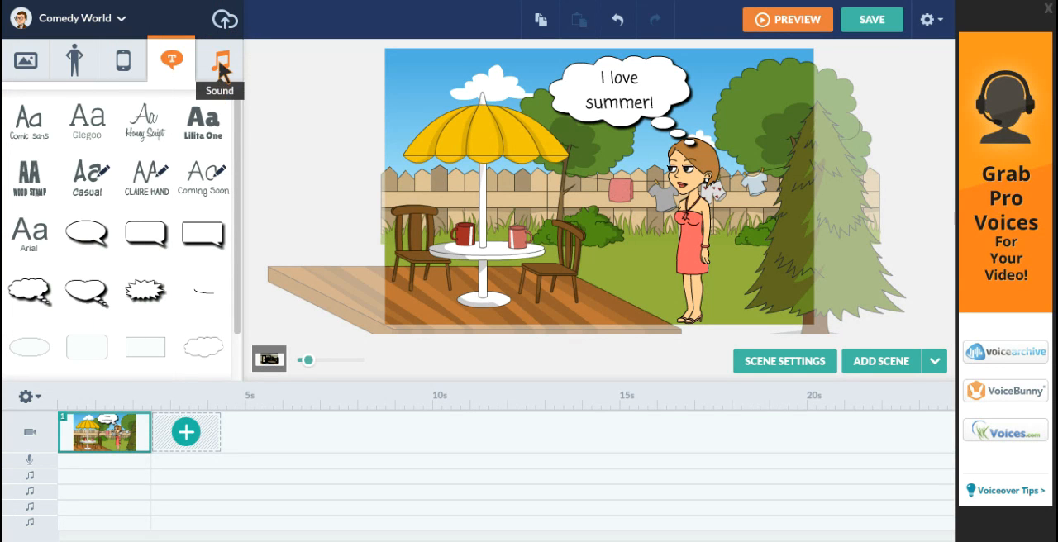
{"action": "left_click", "coordinate": [218, 59]}
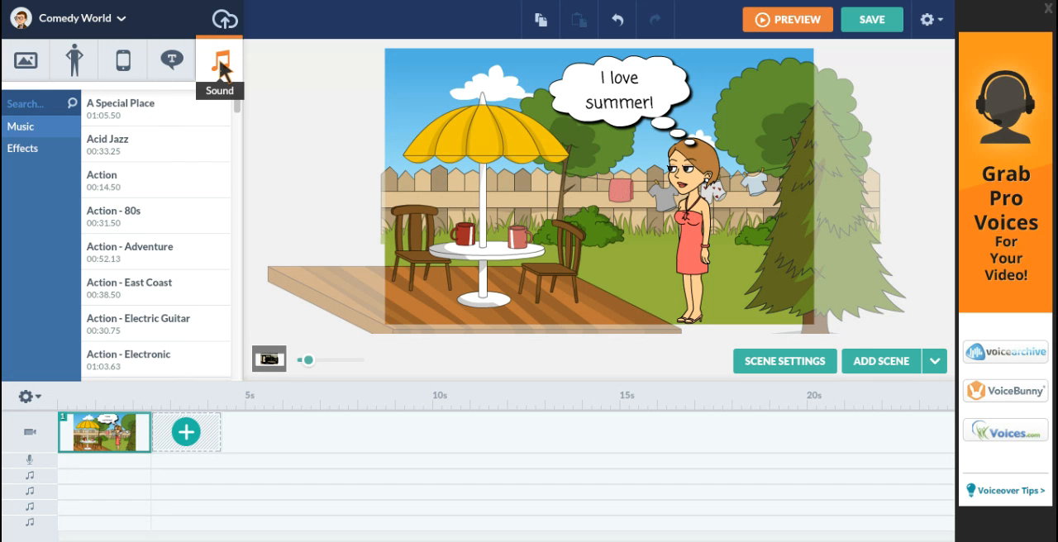
{"action": "mouse_move", "coordinate": [369, 447]}
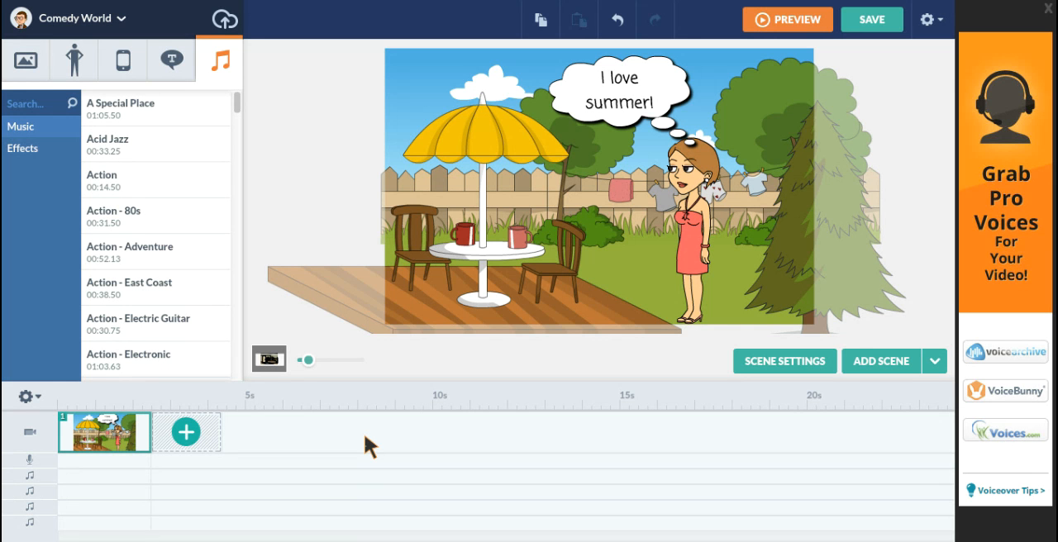
{"action": "mouse_move", "coordinate": [379, 444]}
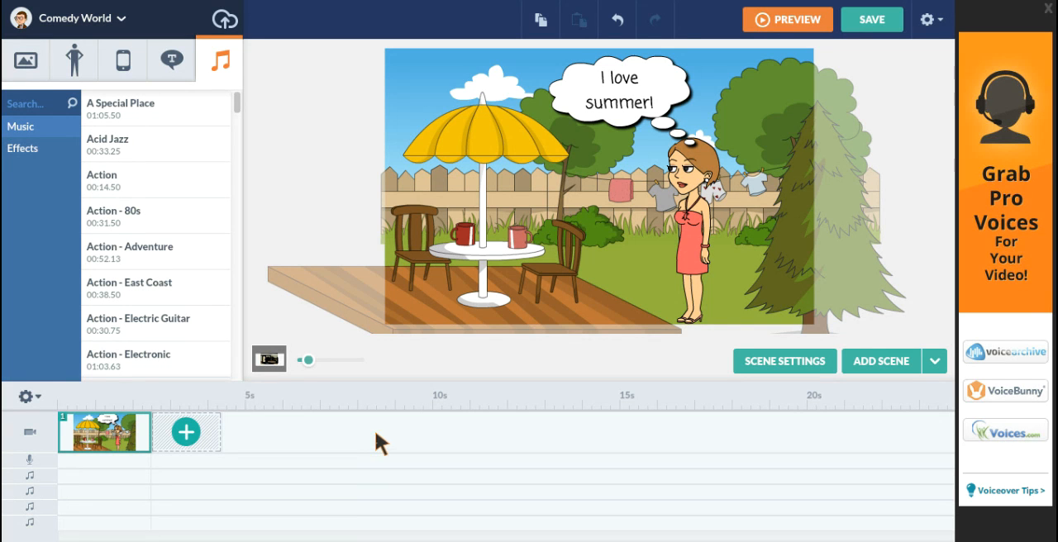
{"action": "mouse_move", "coordinate": [390, 414]}
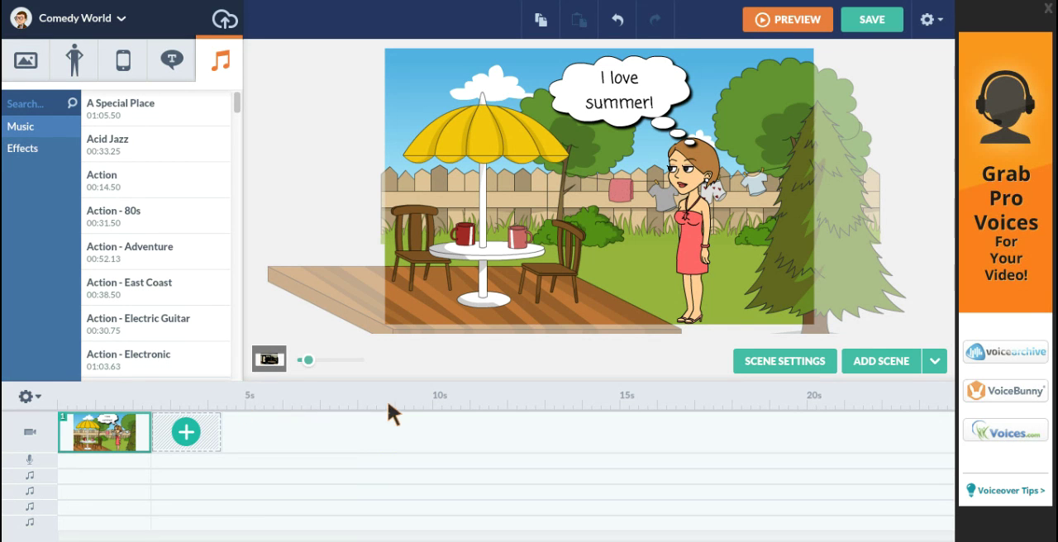
{"action": "mouse_move", "coordinate": [896, 402]}
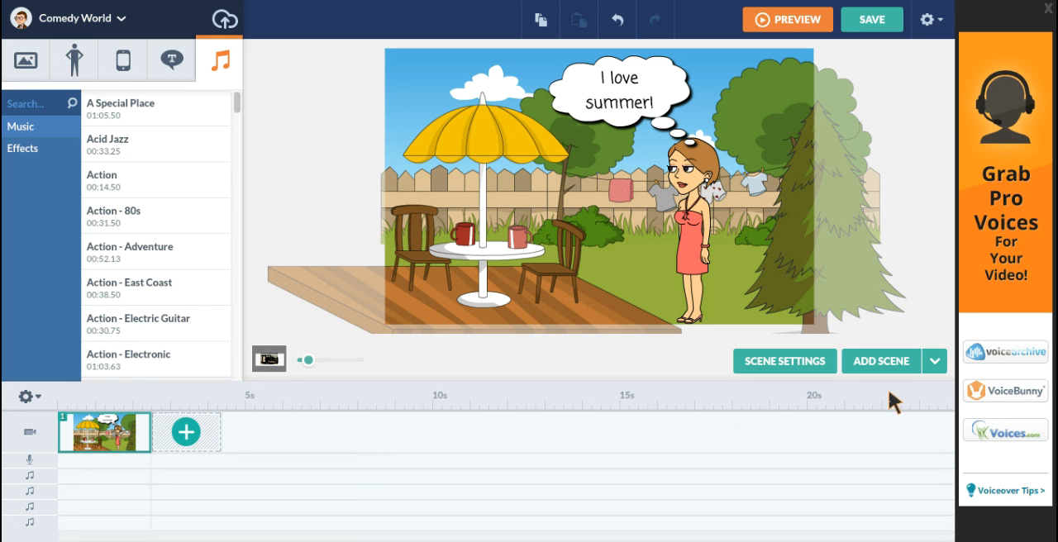
{"action": "mouse_move", "coordinate": [862, 402]}
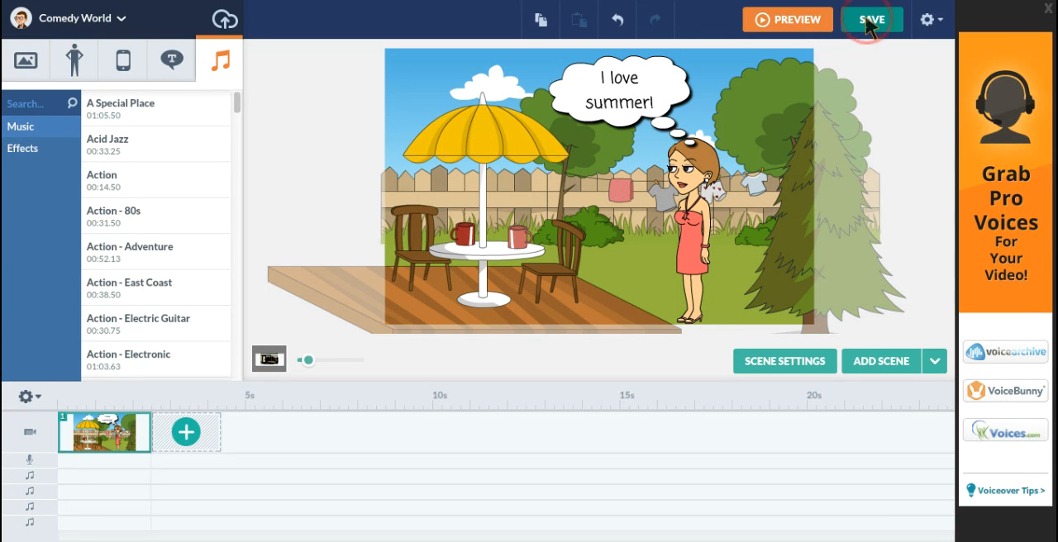
Save the video titled 'Sample' as Public and proceed to Save and Share
{"action": "left_click", "coordinate": [871, 20]}
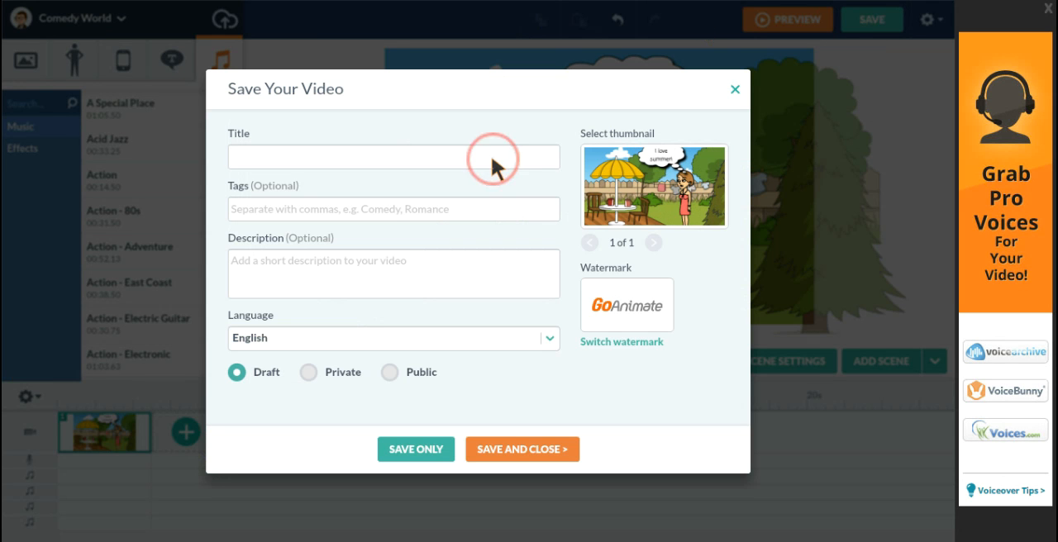
{"action": "type", "text": "Sample"}
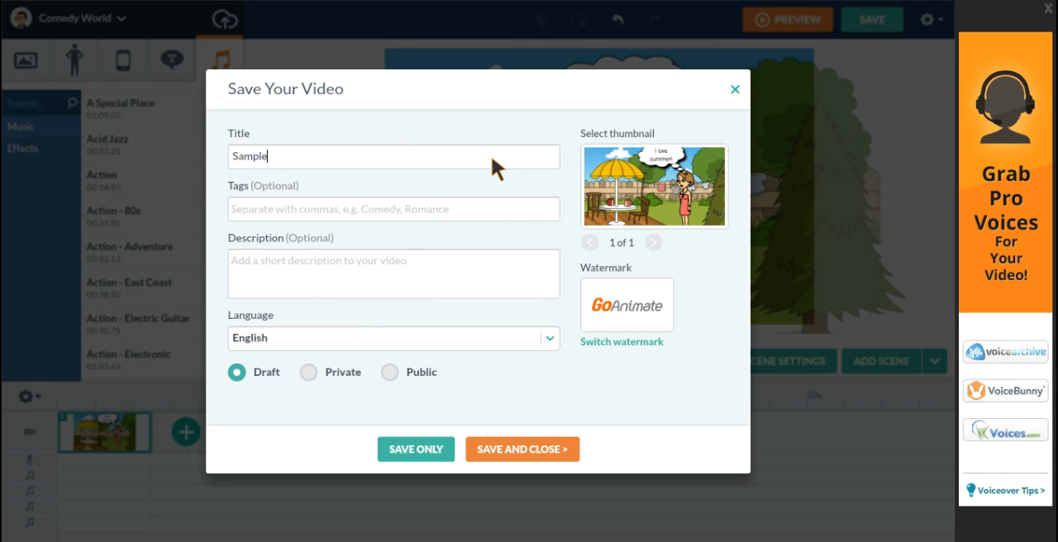
{"action": "mouse_move", "coordinate": [465, 221]}
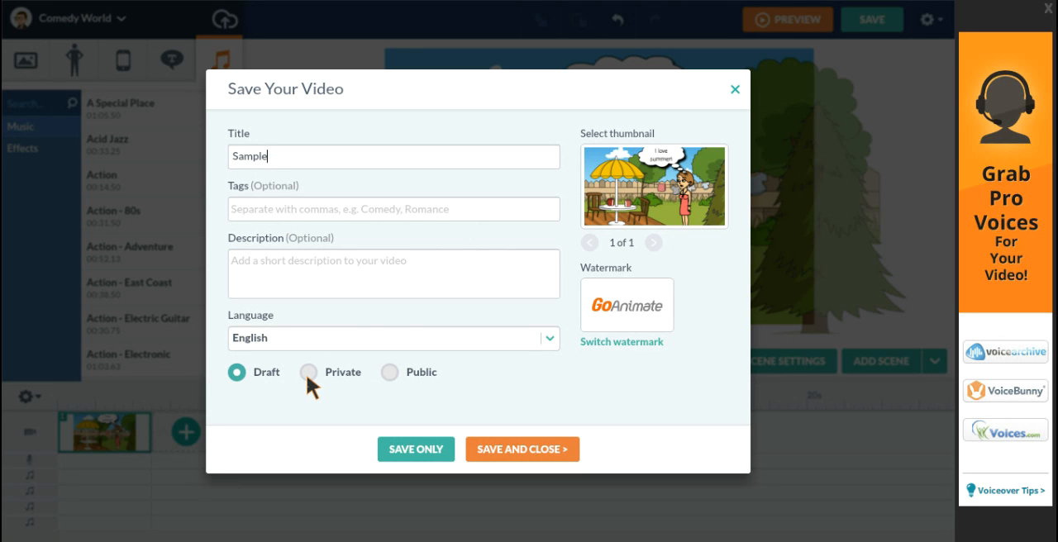
{"action": "mouse_move", "coordinate": [397, 377]}
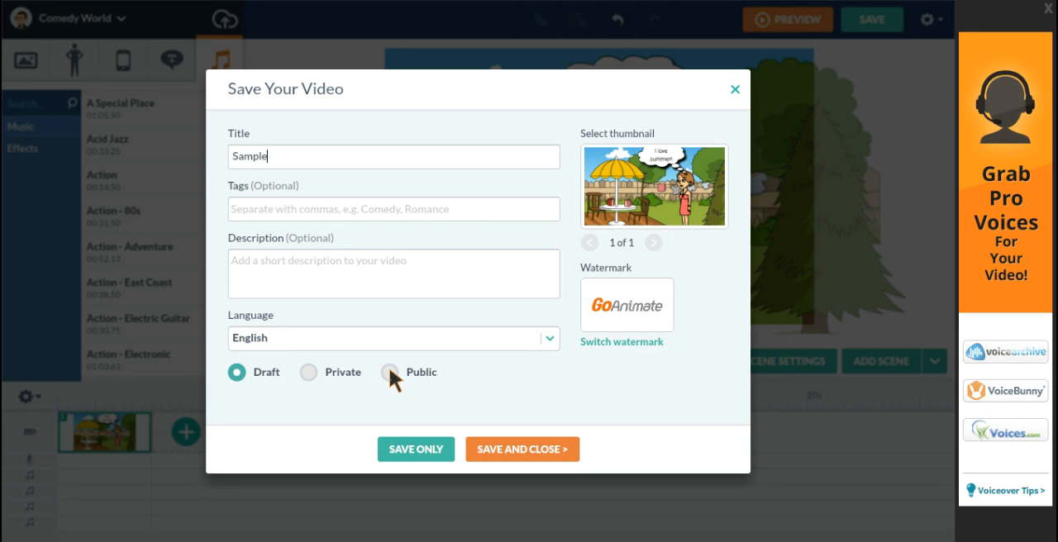
{"action": "left_click", "coordinate": [391, 372]}
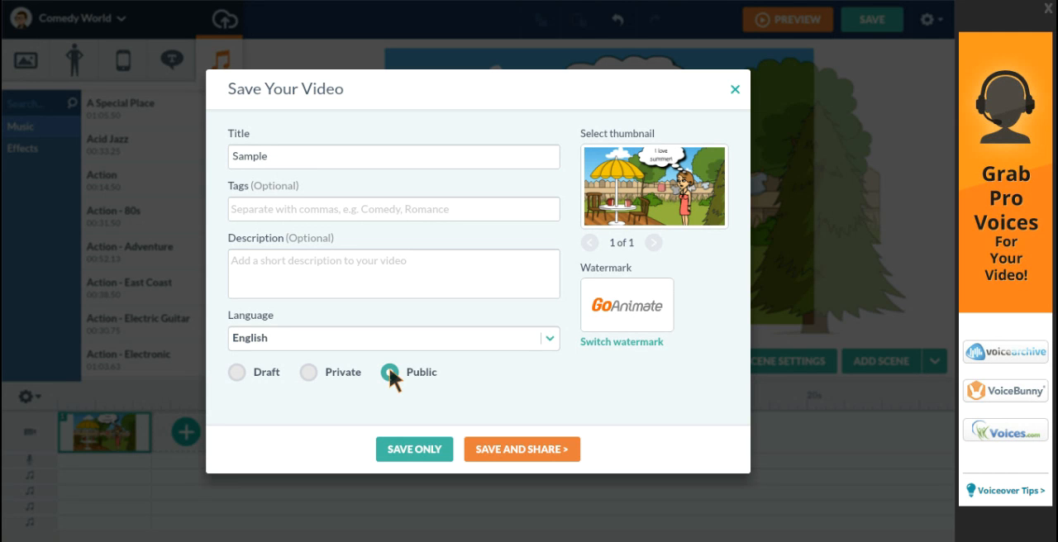
{"action": "mouse_move", "coordinate": [497, 450]}
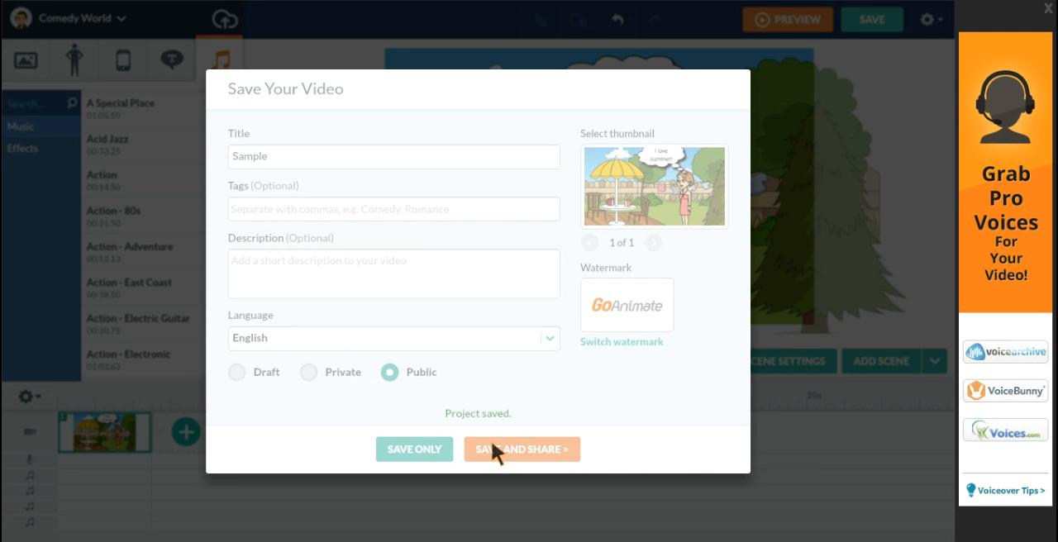
{"action": "left_click", "coordinate": [523, 450]}
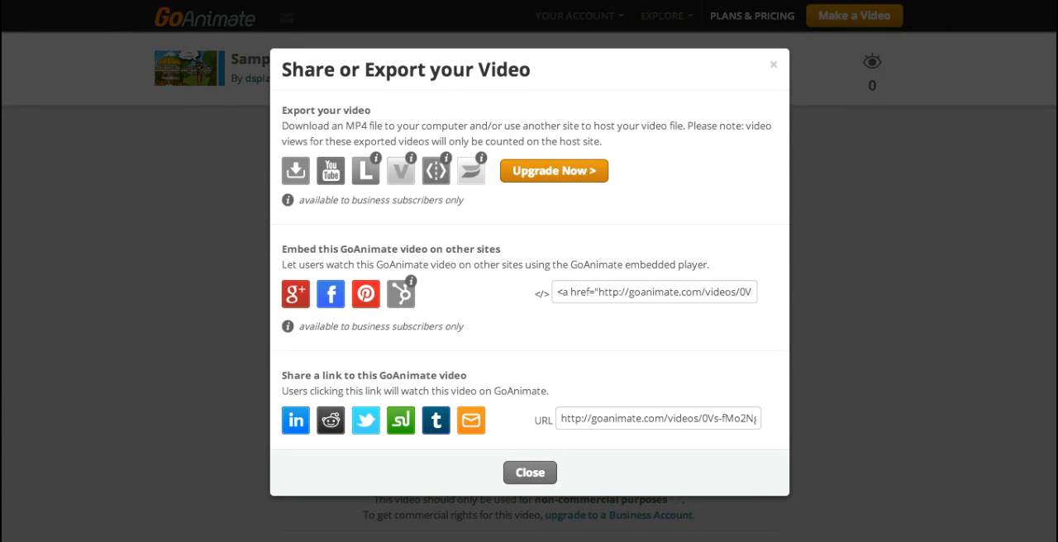
{"action": "mouse_move", "coordinate": [349, 187]}
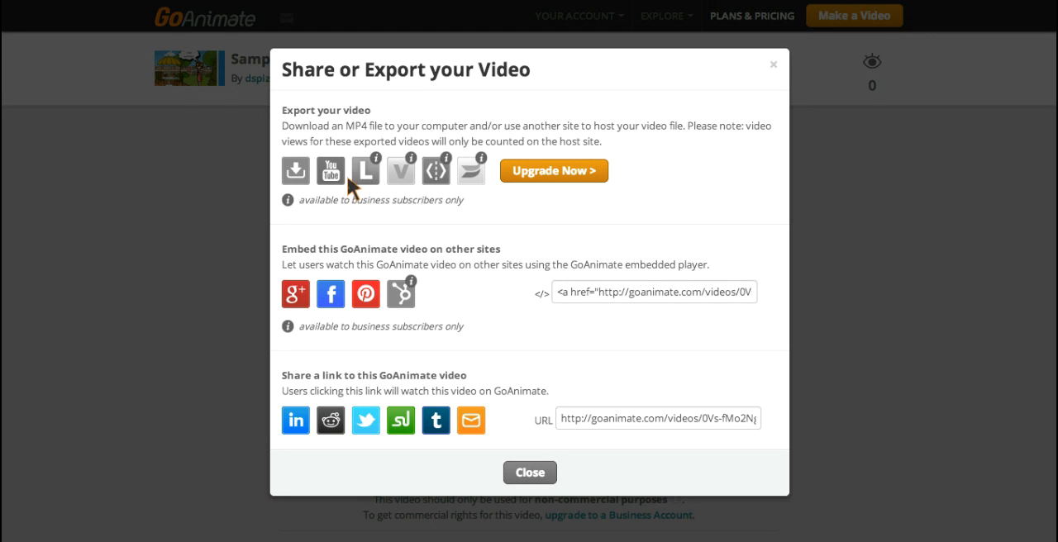
{"action": "mouse_move", "coordinate": [472, 170]}
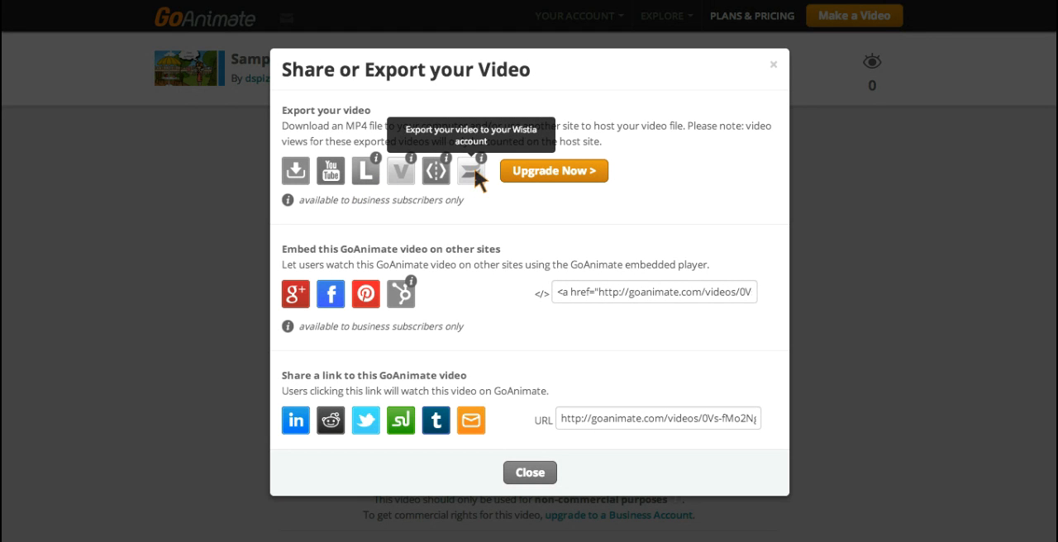
{"action": "mouse_move", "coordinate": [471, 178]}
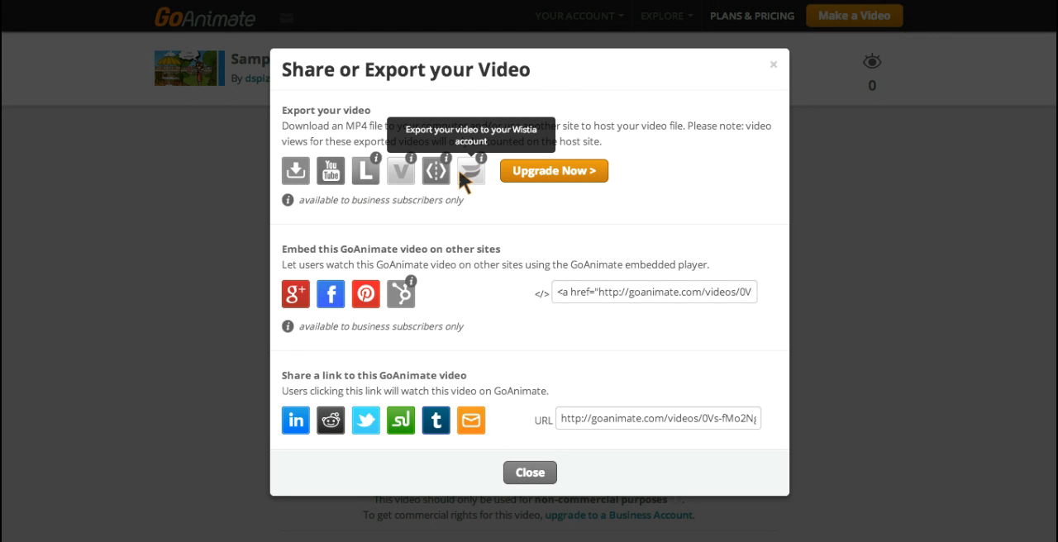
{"action": "mouse_move", "coordinate": [610, 377]}
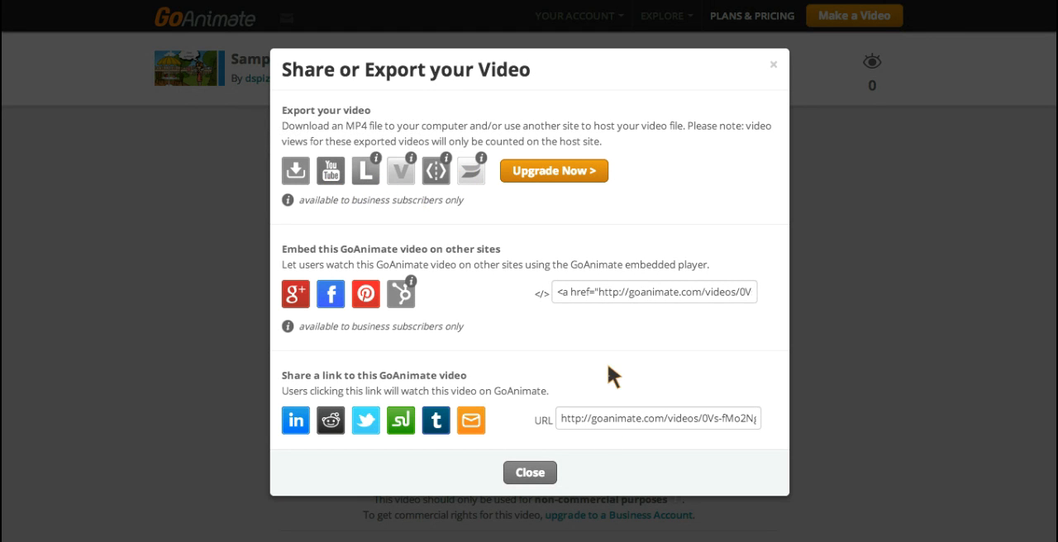
Dismiss the Share or Export dialog for the saved 'Sample' video
{"action": "left_click", "coordinate": [530, 473]}
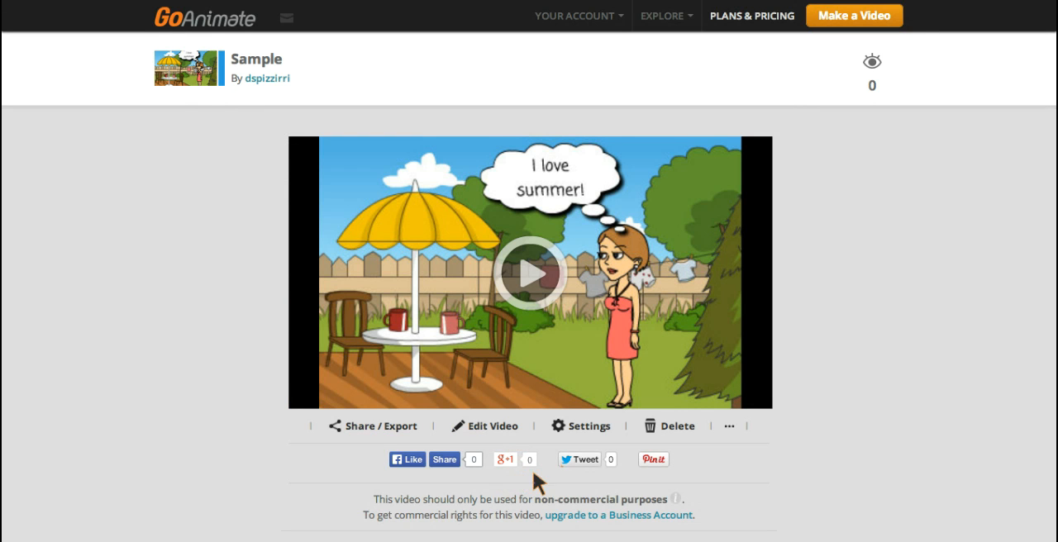
Scroll down the 'Sample' video page to the sharing buttons and usage notice
{"action": "scroll", "scroll_direction": "down", "scroll_amount": 3}
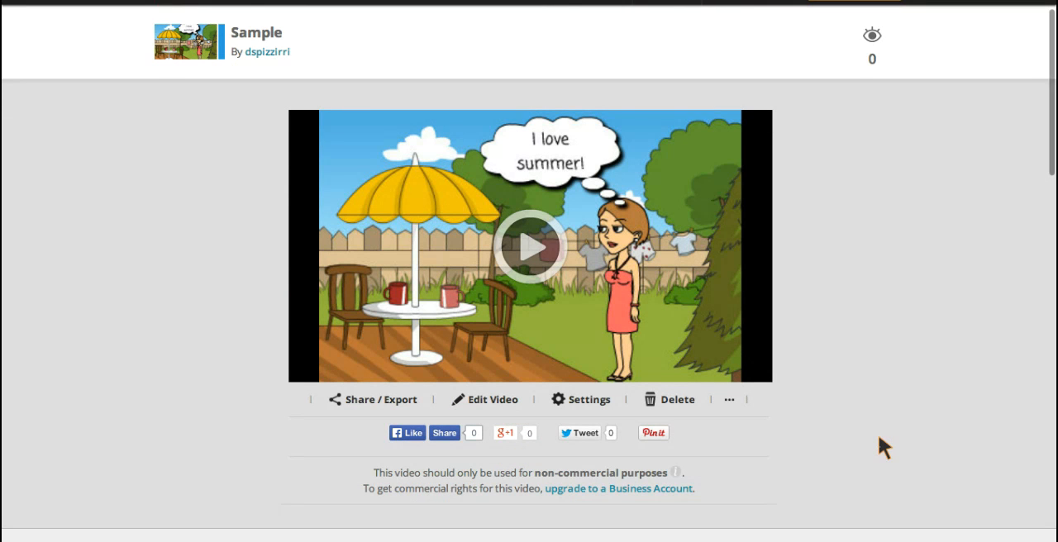
{"action": "mouse_move", "coordinate": [529, 247]}
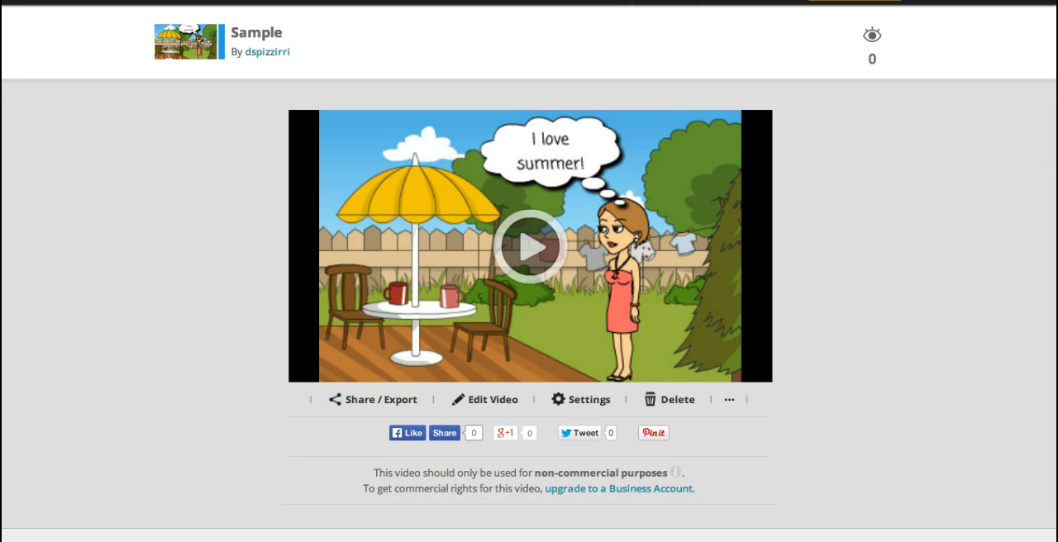
{"action": "mouse_move", "coordinate": [713, 86]}
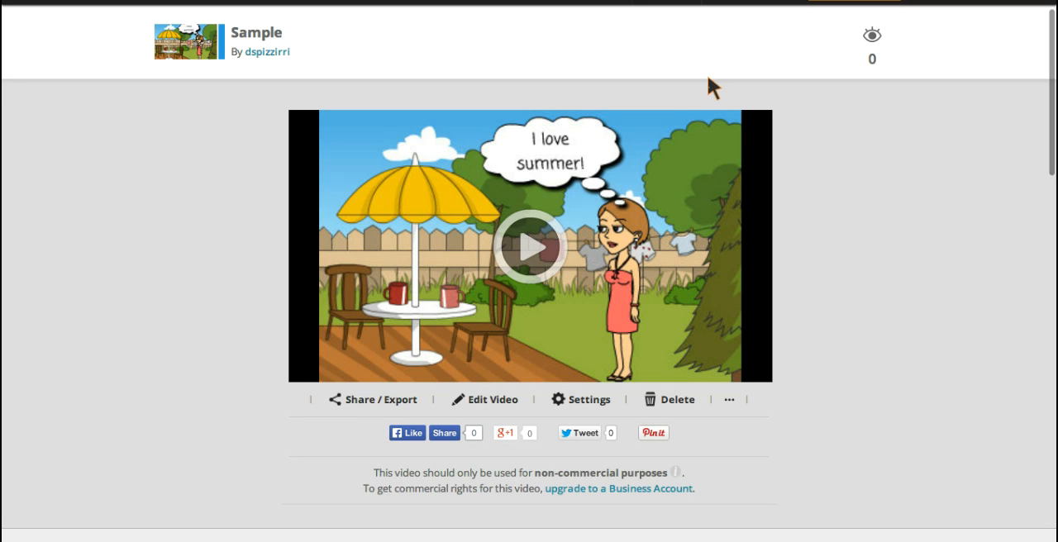